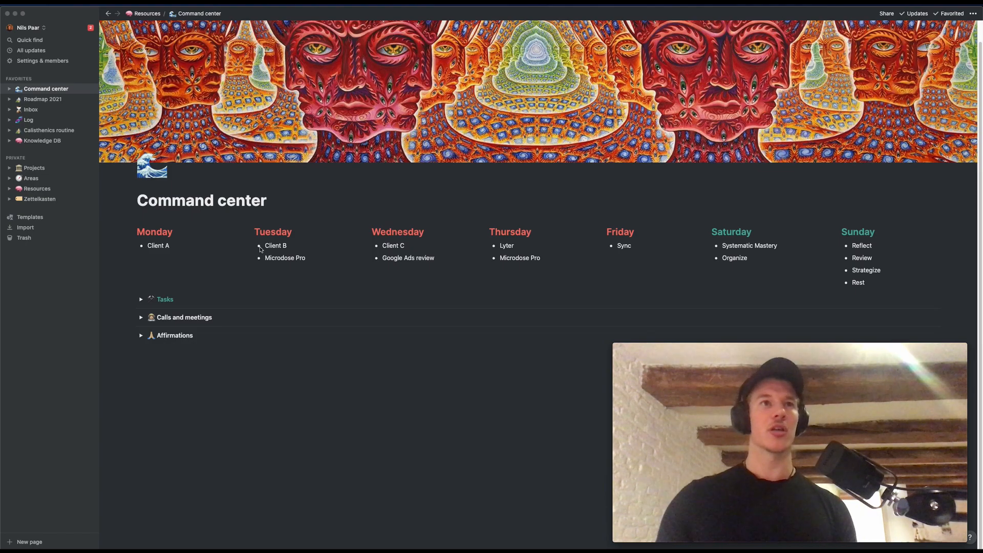
pyautogui.moveTo(370, 204)
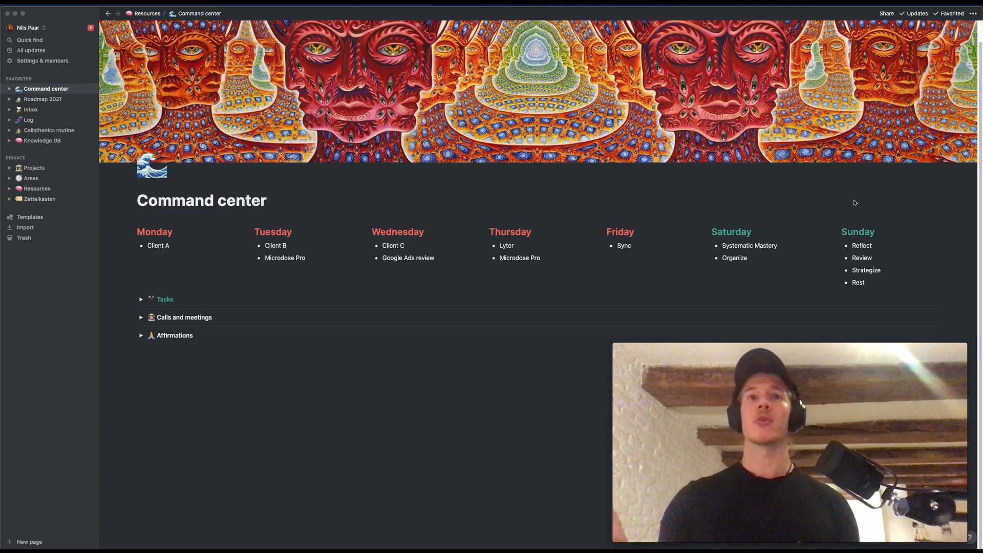
pyautogui.moveTo(127, 381)
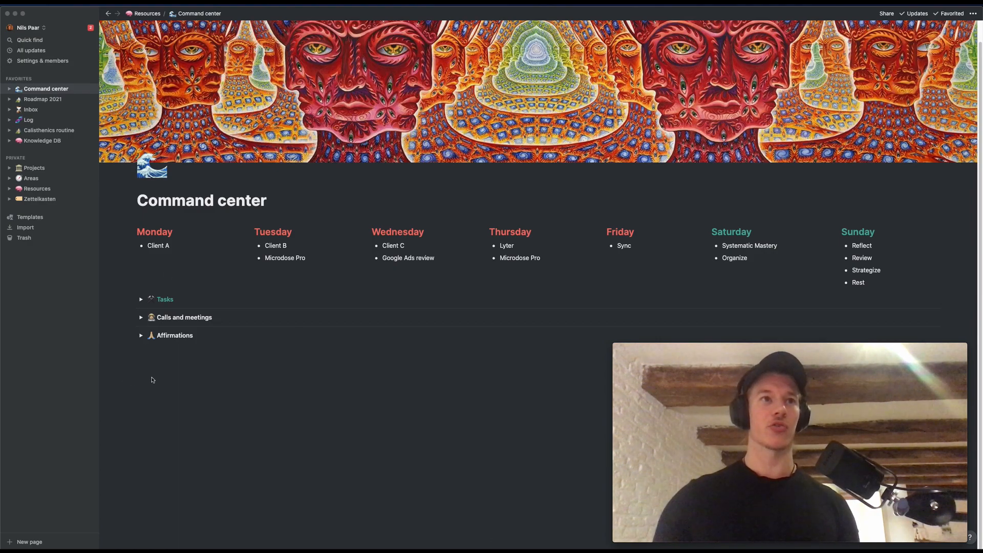
pyautogui.moveTo(180, 300)
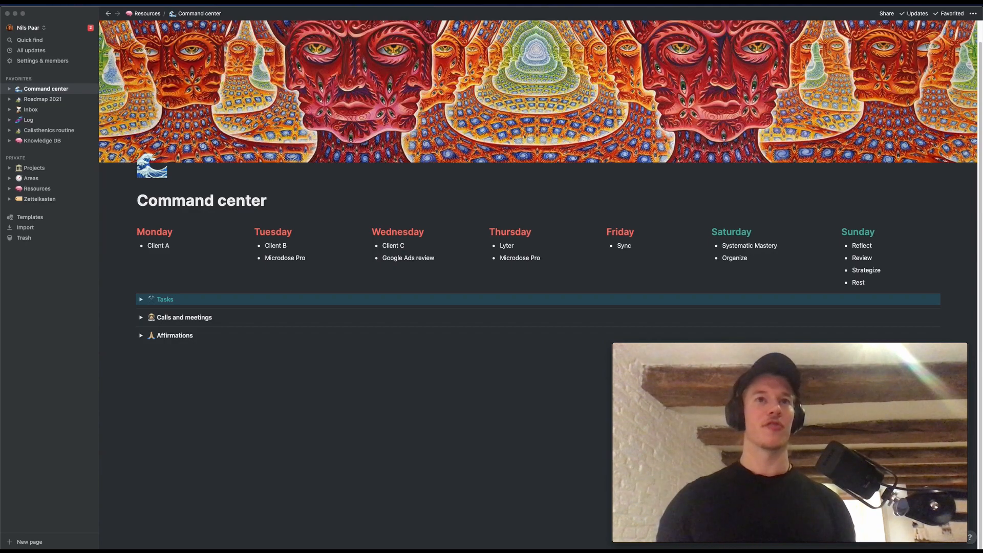
pyautogui.moveTo(132, 307)
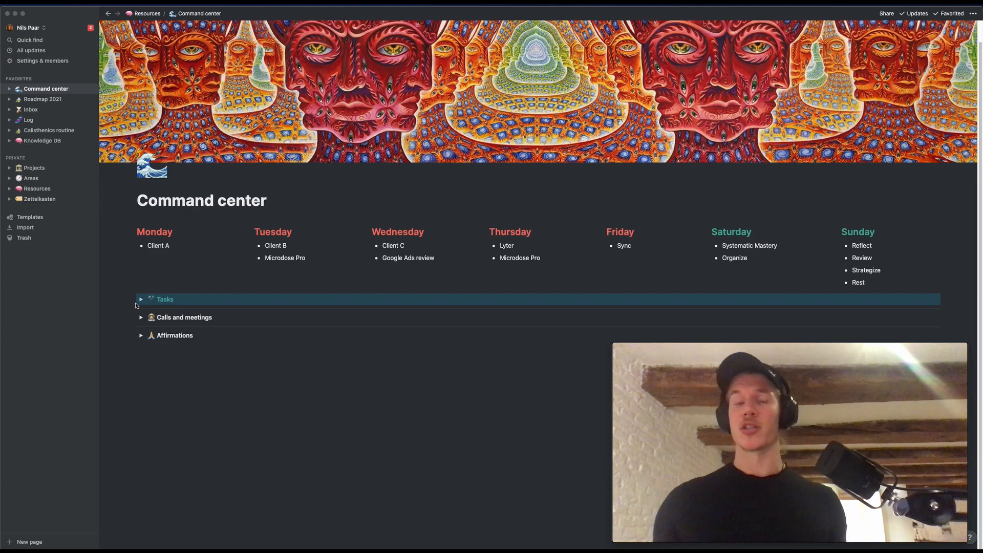
# - Expand the Tasks section to show Lyter's table with its open Google Ads task
pyautogui.click(140, 299)
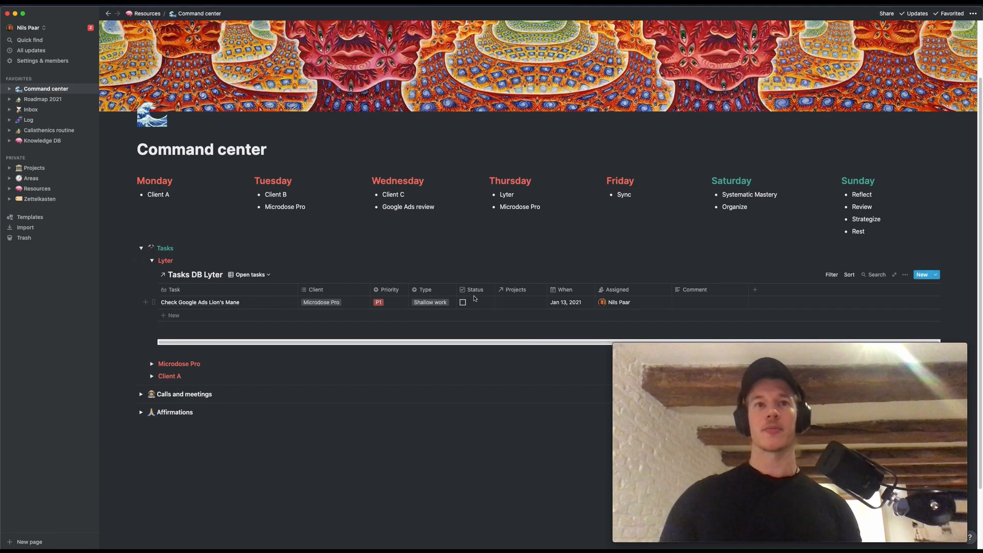
pyautogui.moveTo(441, 280)
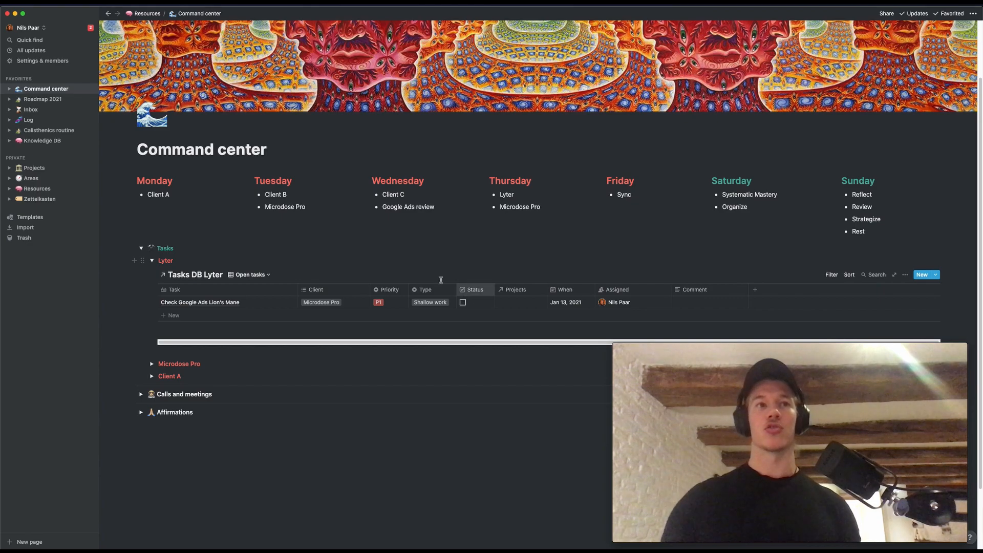
pyautogui.moveTo(315, 240)
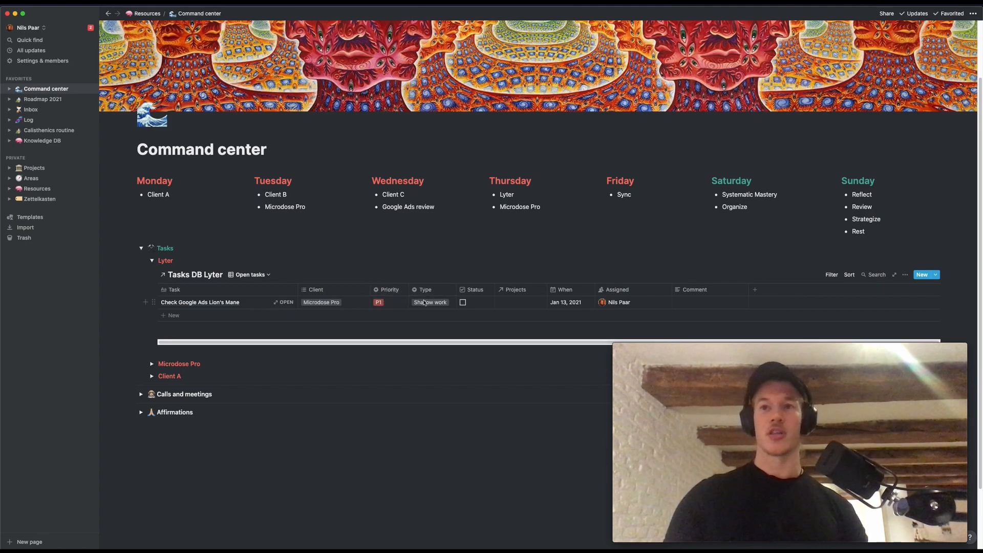
pyautogui.moveTo(341, 335)
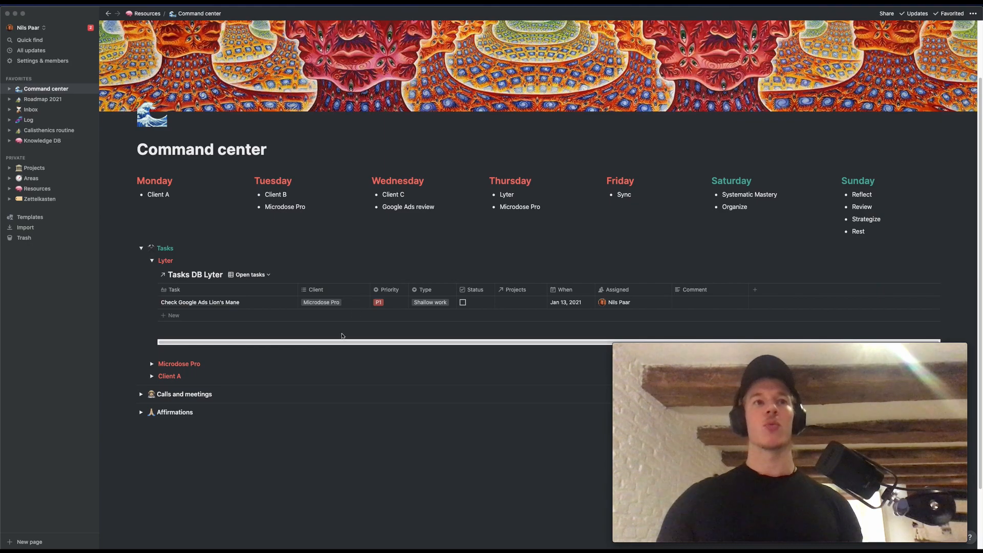
pyautogui.moveTo(262, 296)
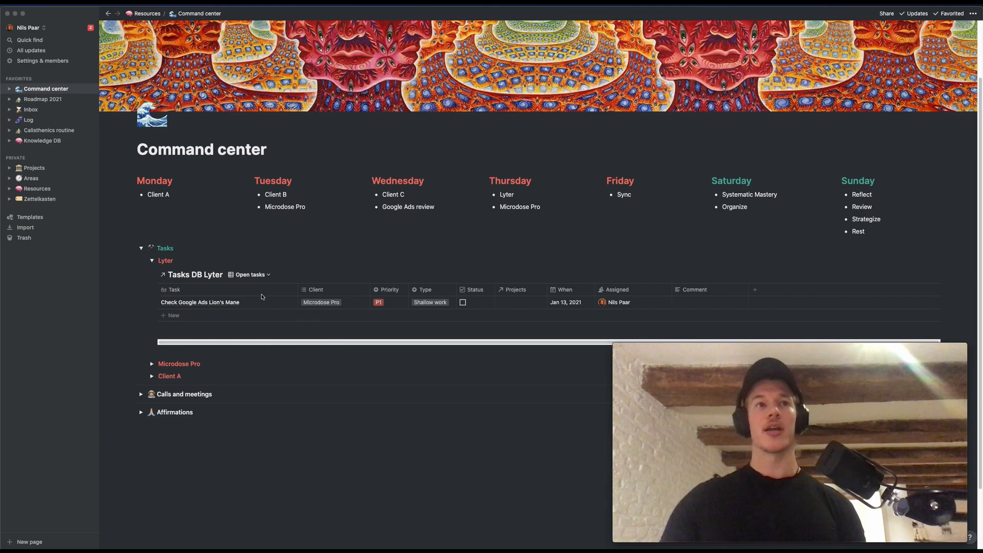
pyautogui.moveTo(259, 278)
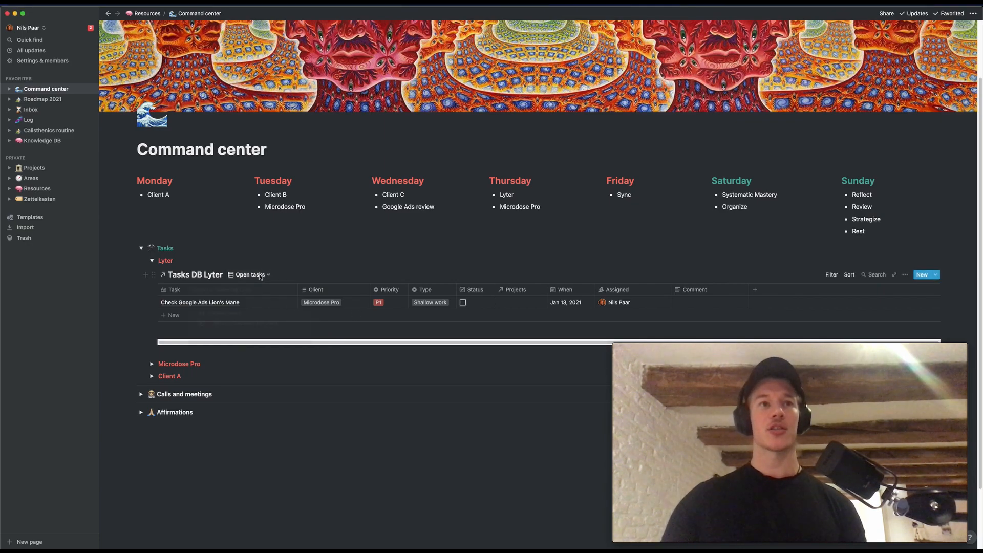
# - Switch Lyter's task table through Finished tasks to the Missed deadlines (re-plan) view
pyautogui.click(251, 274)
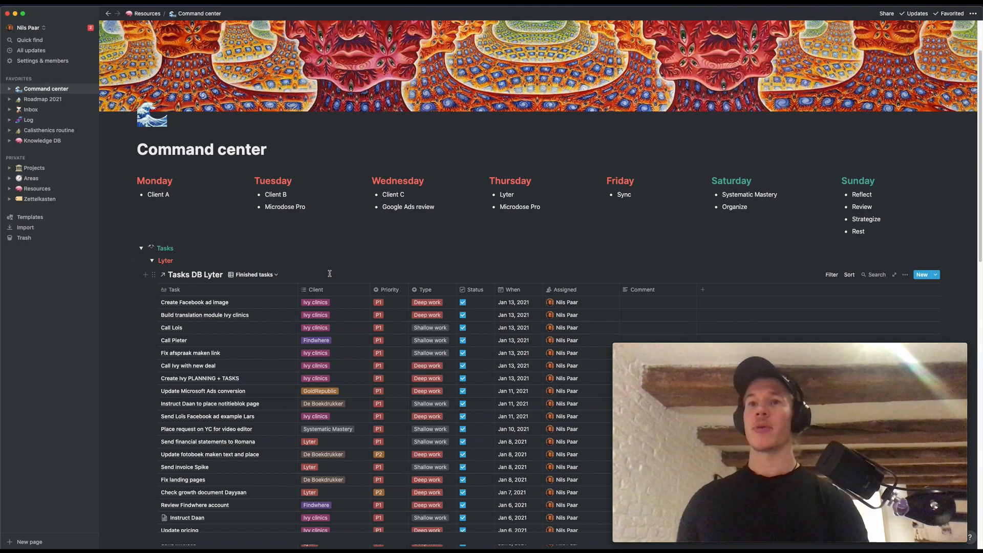
pyautogui.click(254, 274)
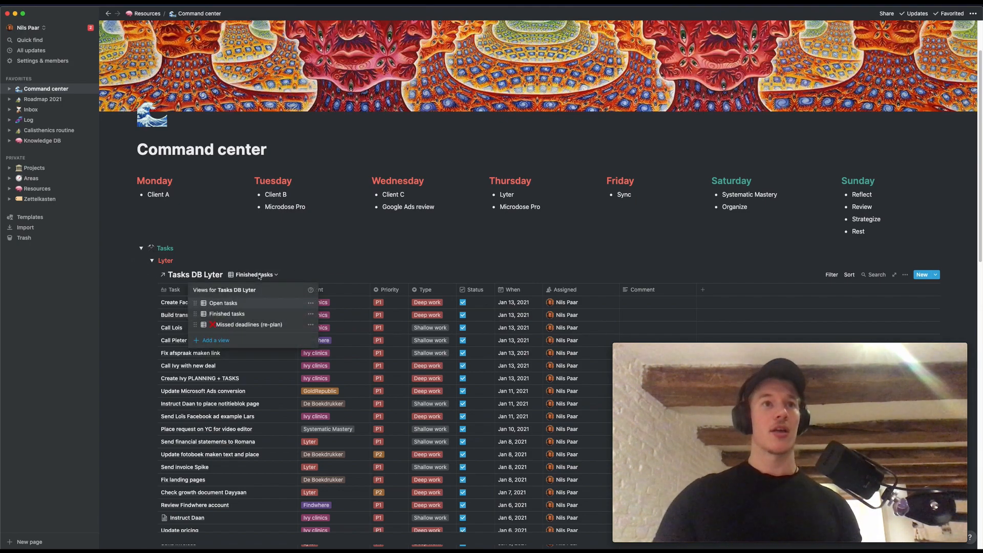
pyautogui.click(248, 324)
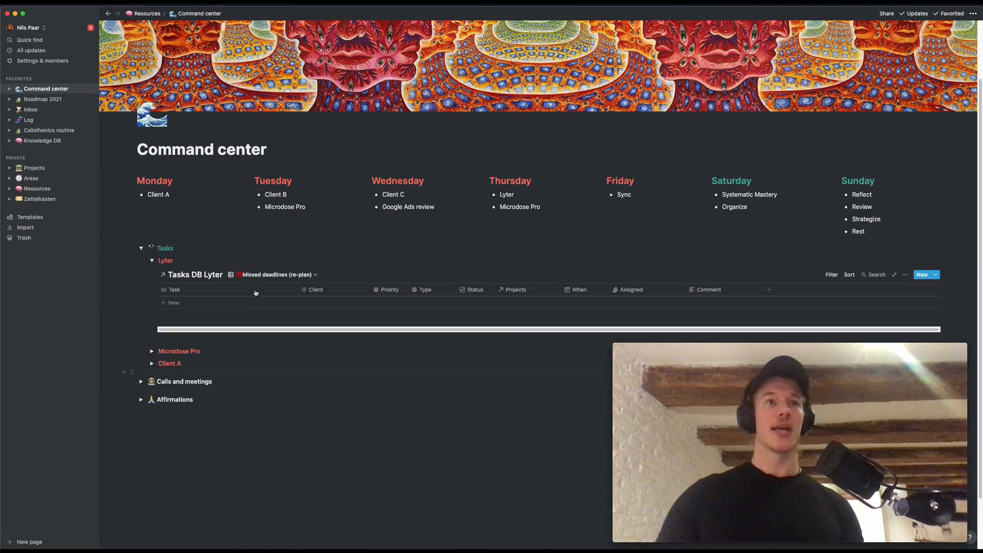
pyautogui.moveTo(272, 274)
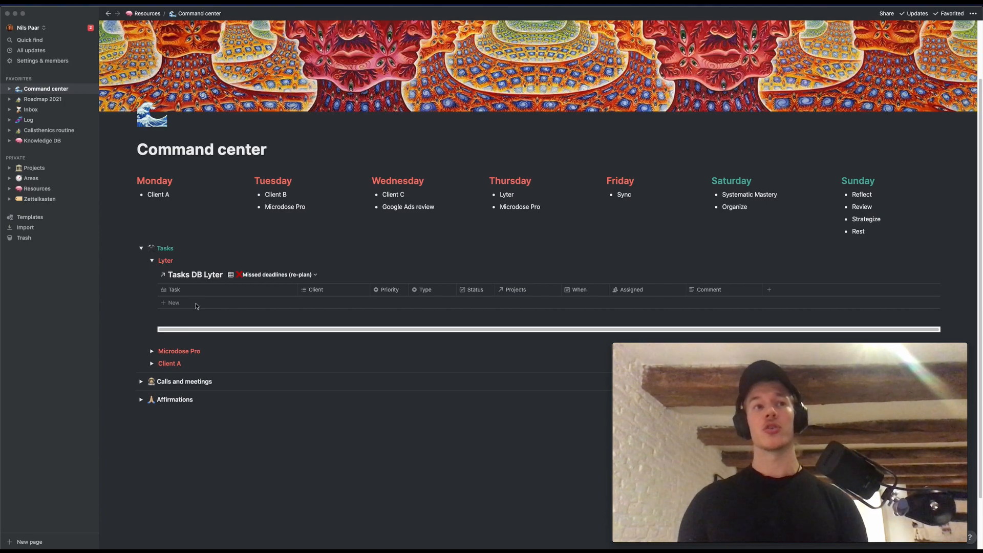
pyautogui.moveTo(204, 354)
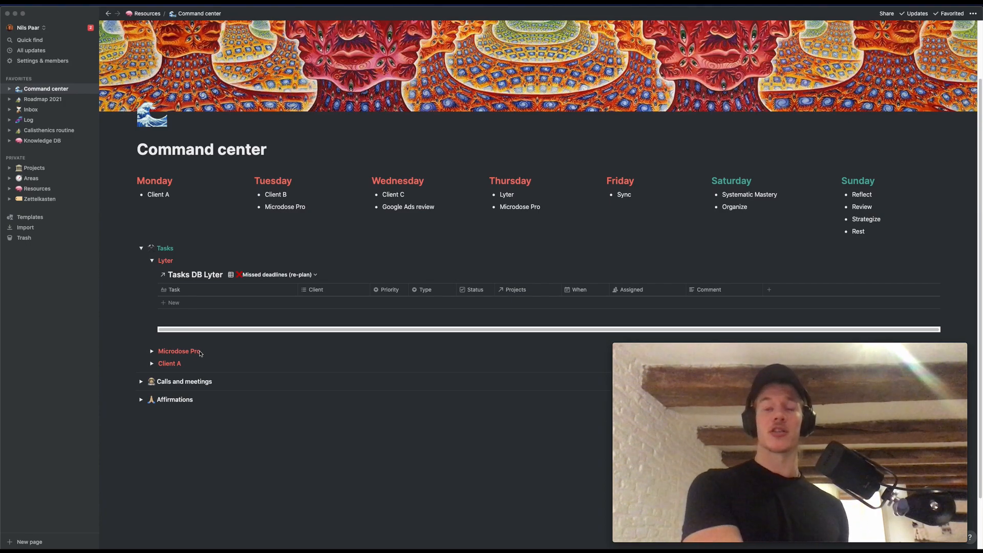
pyautogui.moveTo(172, 374)
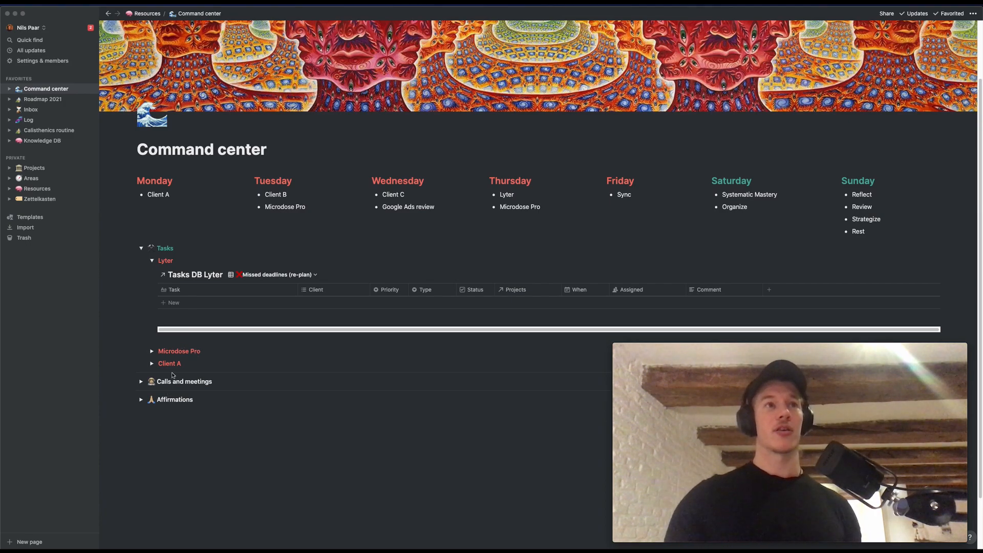
pyautogui.moveTo(210, 348)
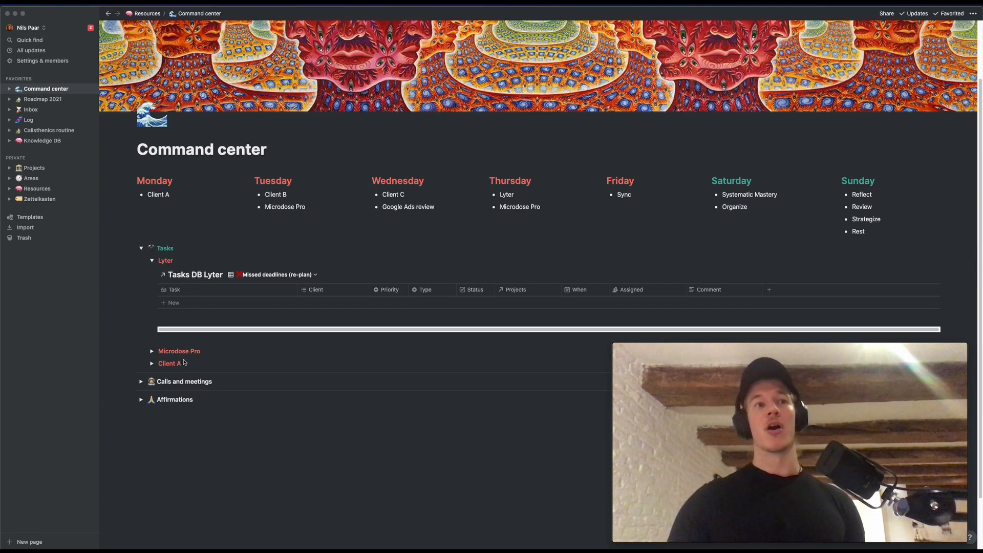
pyautogui.moveTo(33, 14)
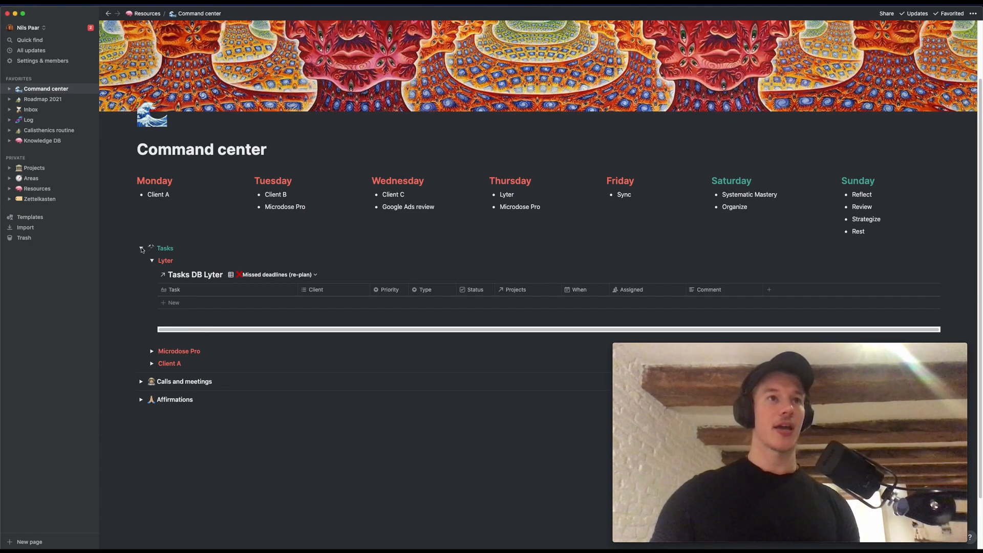
# - Collapse Tasks, briefly expand Calls and meetings to see January calls, then collapse it
pyautogui.click(141, 247)
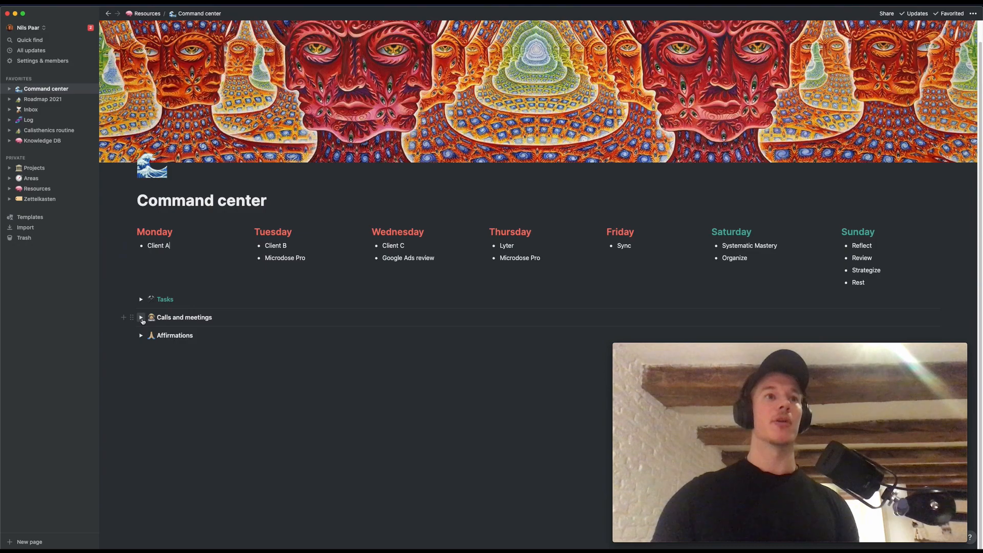
pyautogui.click(141, 318)
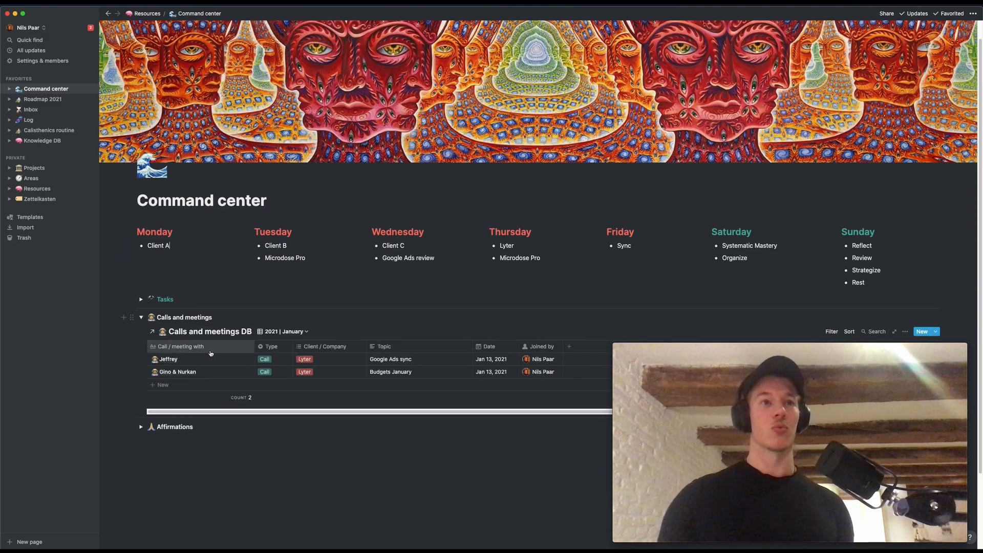
pyautogui.moveTo(210, 359)
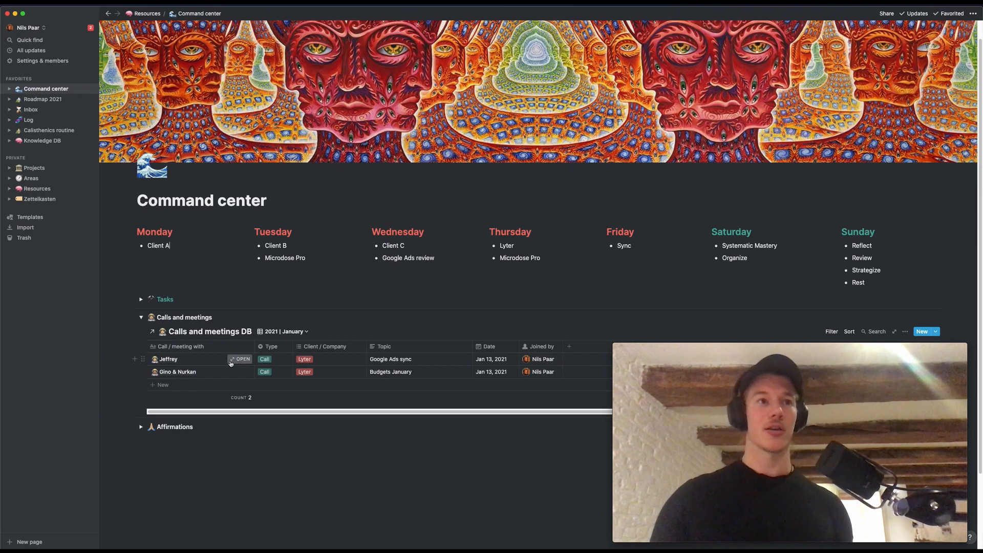
pyautogui.moveTo(229, 379)
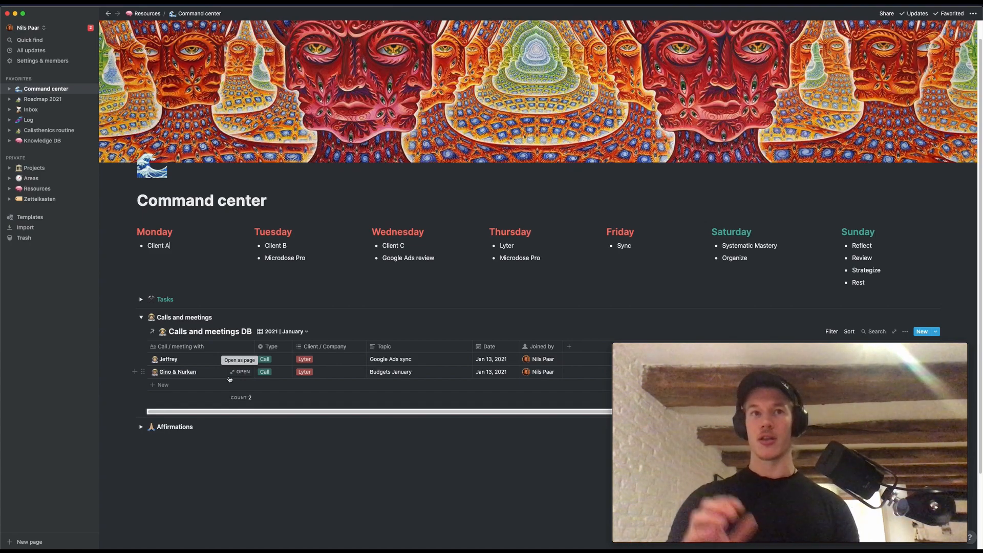
pyautogui.click(141, 318)
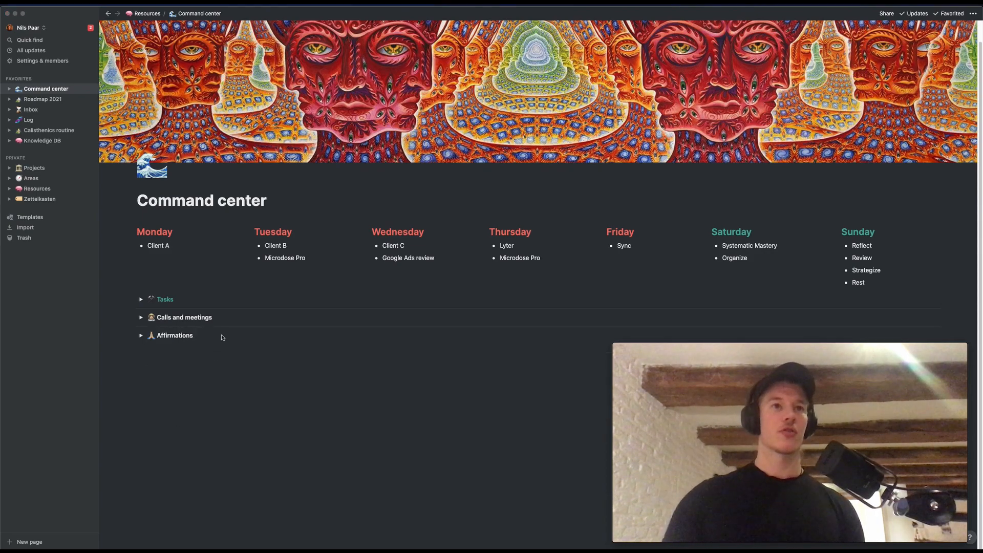
pyautogui.moveTo(164, 354)
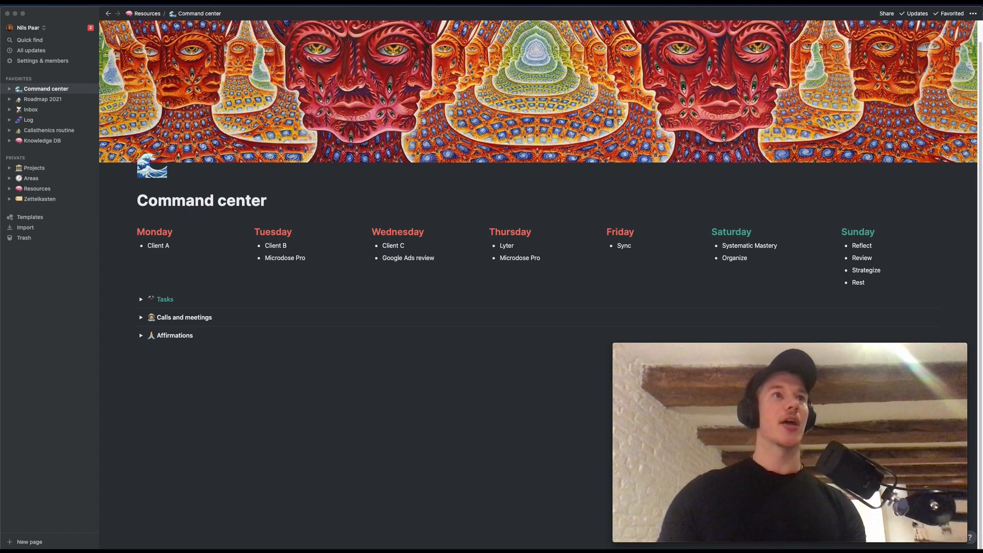
pyautogui.moveTo(42, 104)
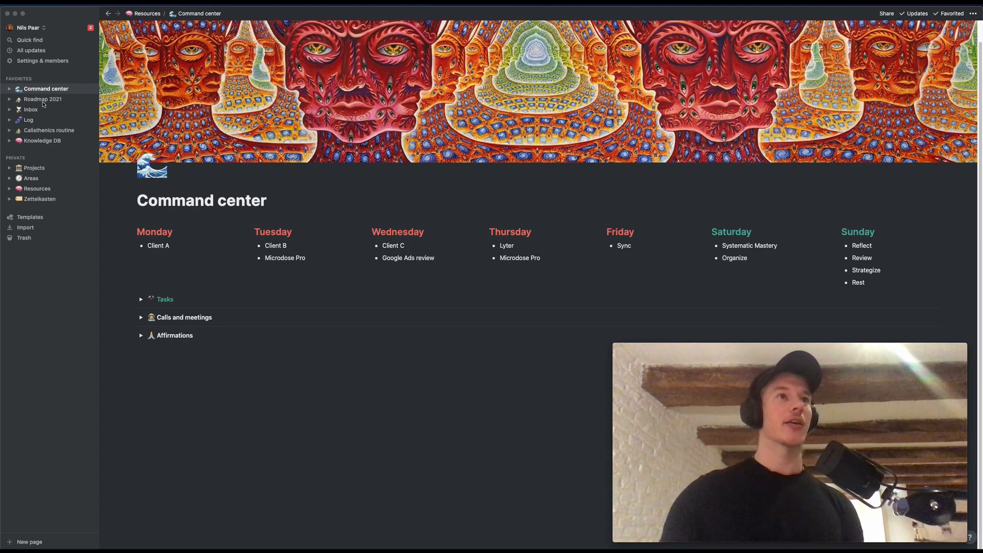
# - Open Roadmap 2021 from Favorites and scroll its 2021 projects timeline
pyautogui.click(42, 99)
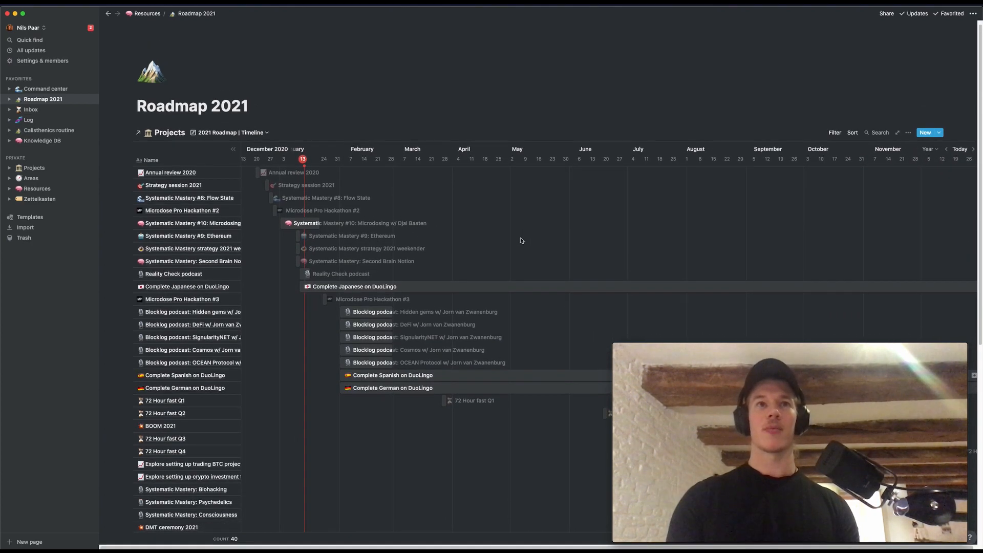
pyautogui.hscroll(-3)
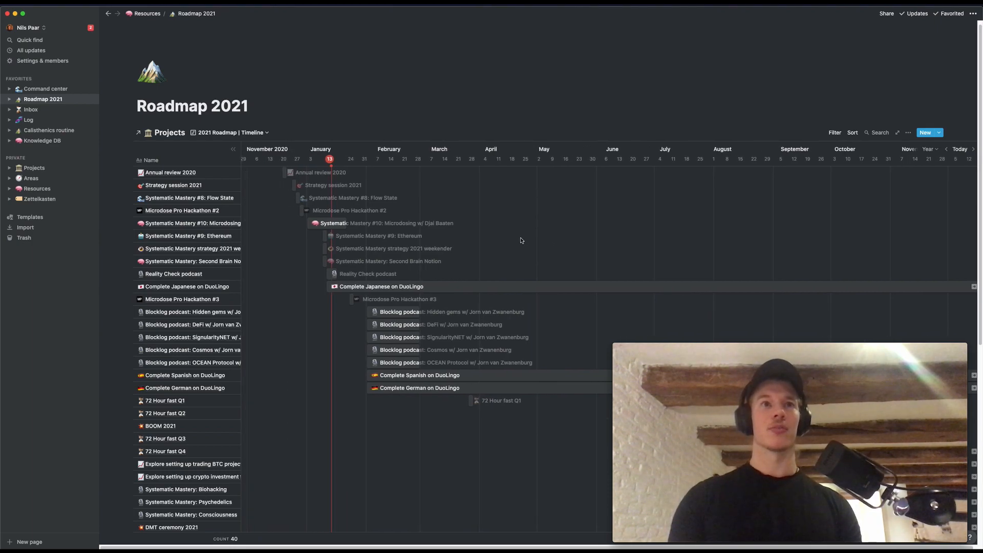
pyautogui.moveTo(317, 204)
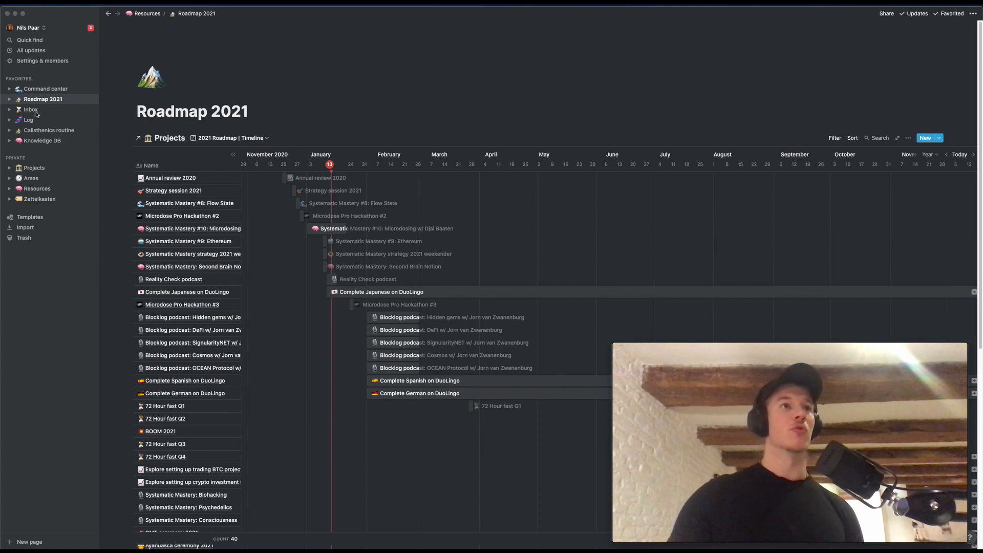
# - Open the Inbox page from Favorites to view the captured notes
pyautogui.click(30, 110)
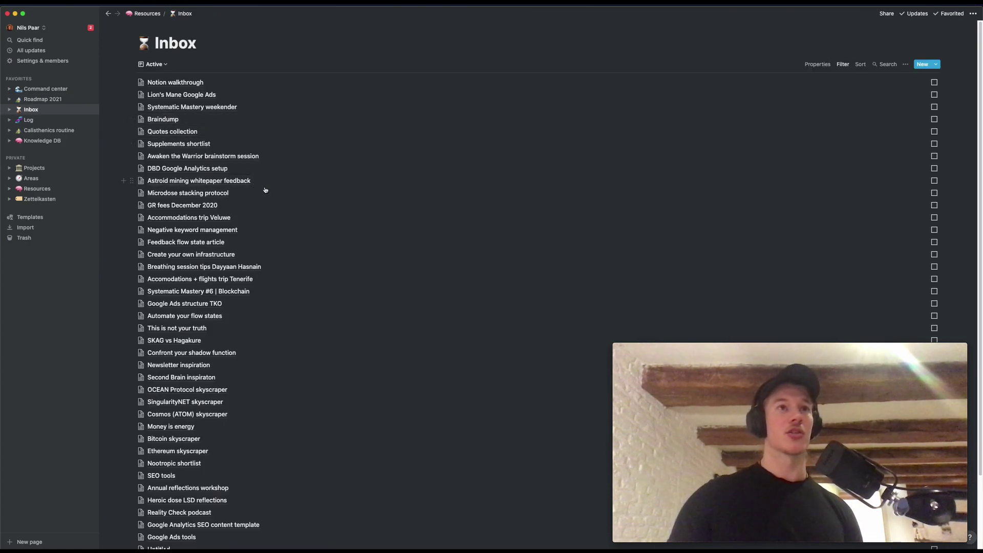
pyautogui.moveTo(265, 192)
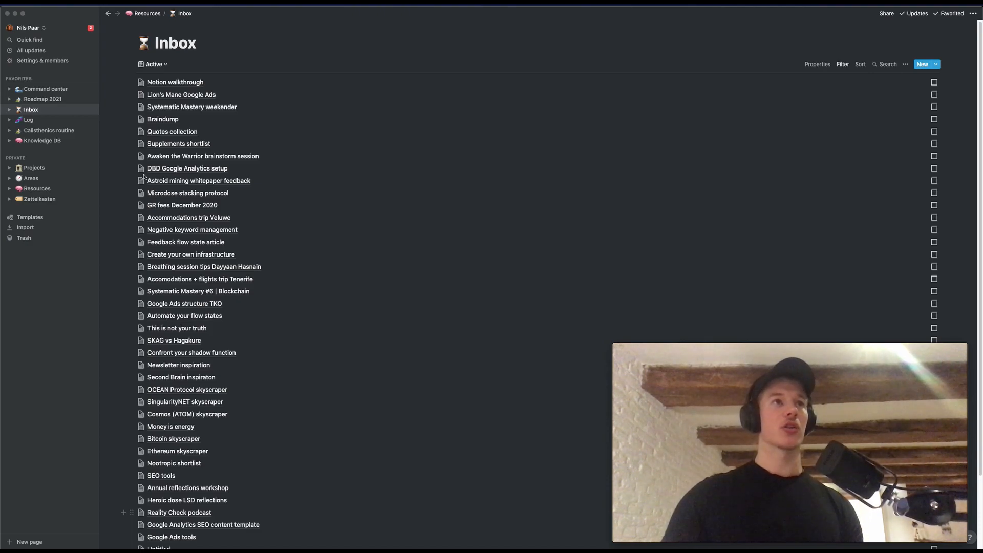
pyautogui.moveTo(33, 120)
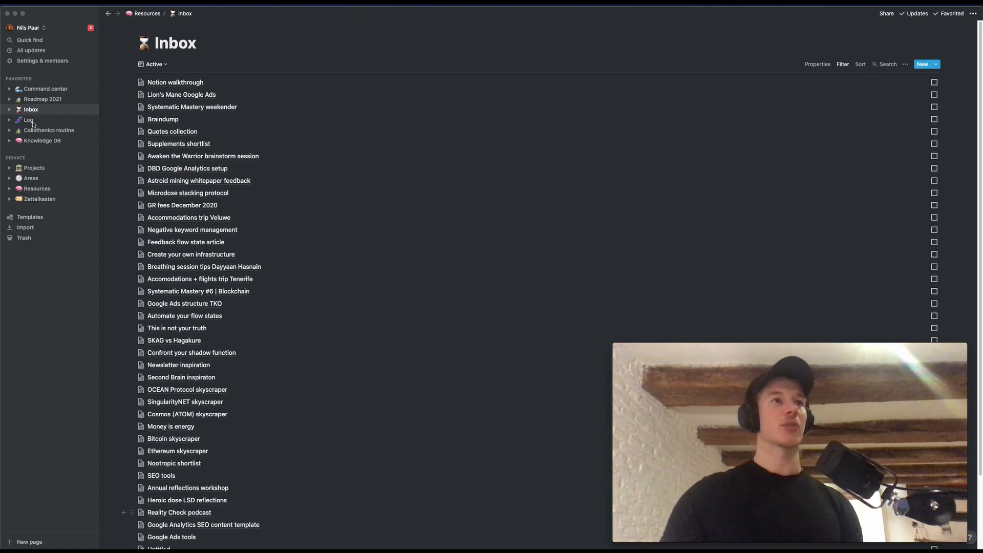
# - Open the Log page and expand Routine / Habit tracker's January 2021 habit table
pyautogui.click(29, 120)
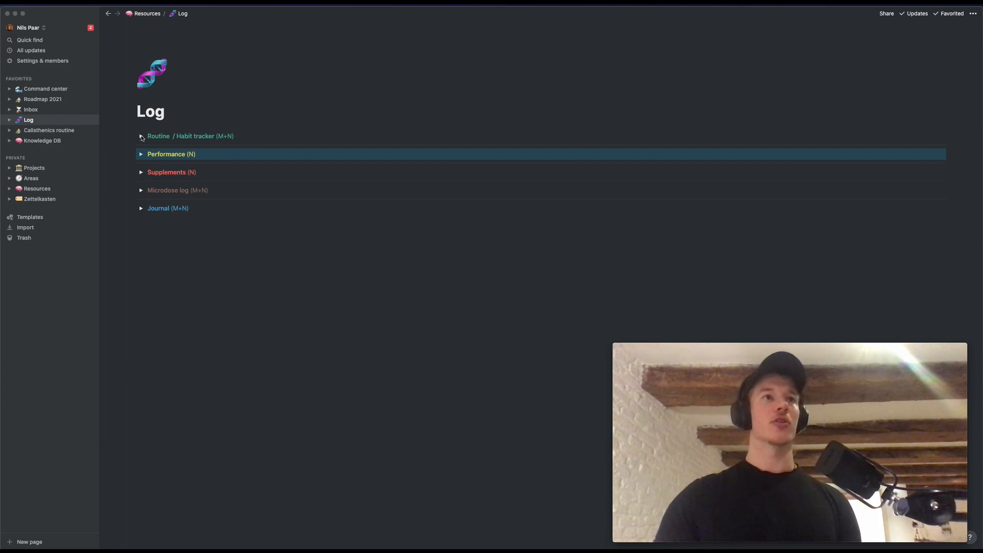
pyautogui.click(141, 136)
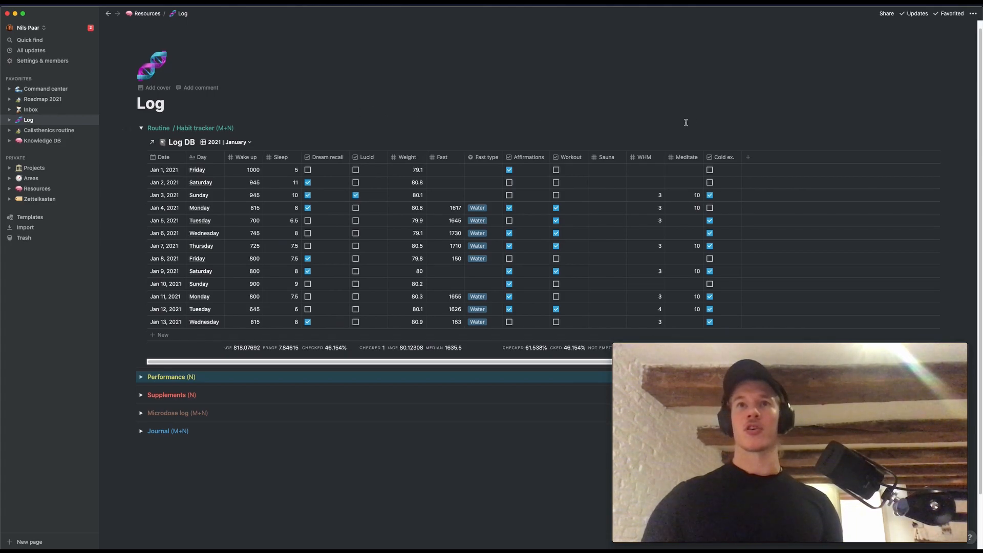
pyautogui.moveTo(643, 156)
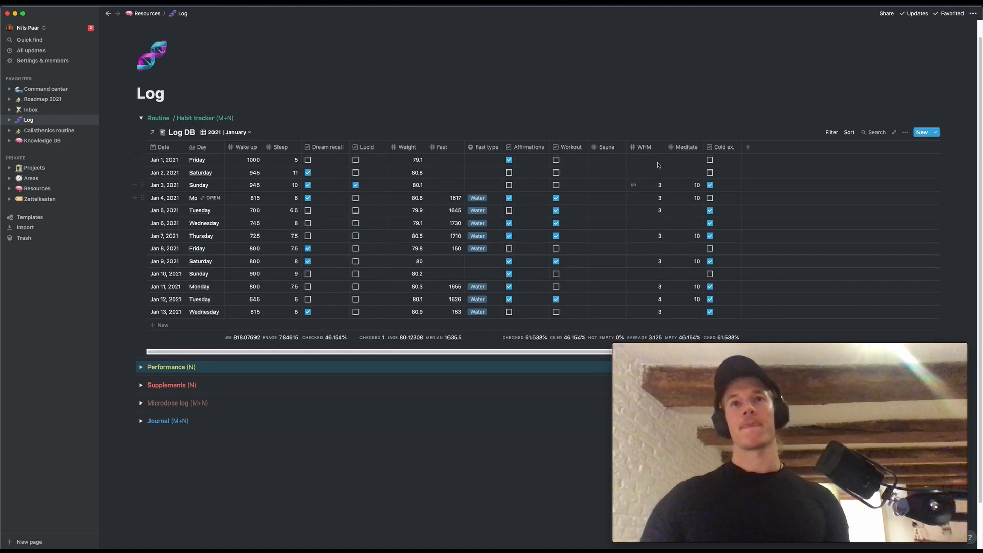
pyautogui.moveTo(464, 86)
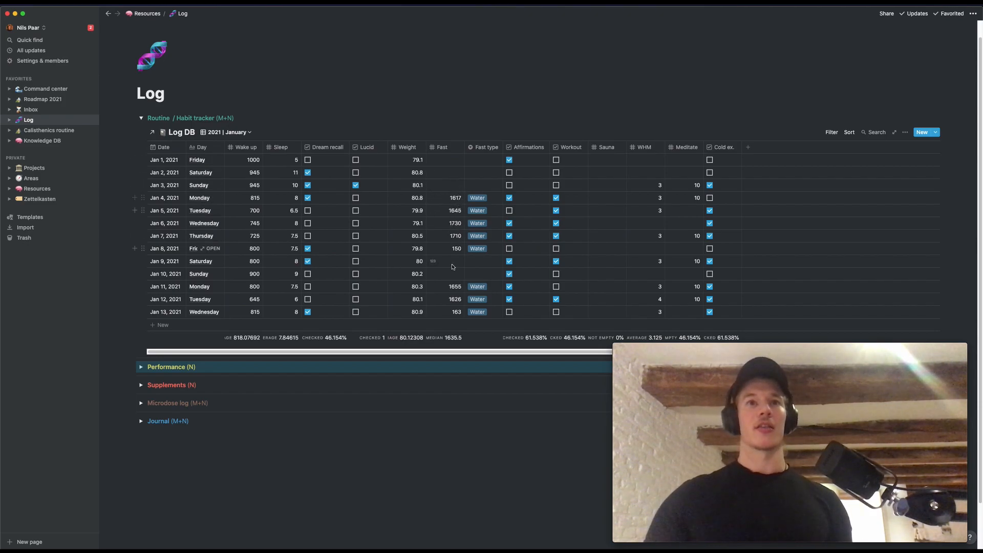
pyautogui.moveTo(455, 223)
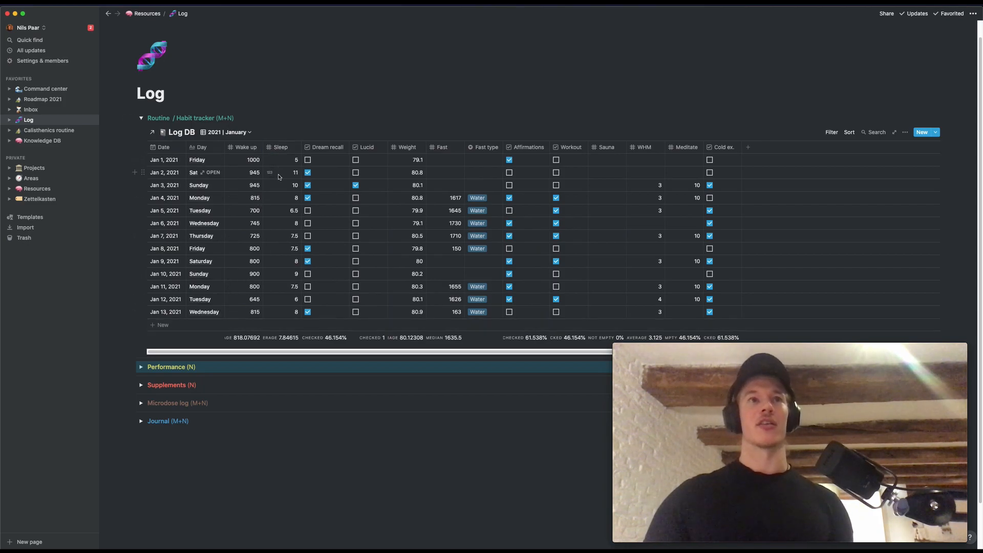
pyautogui.moveTo(286, 277)
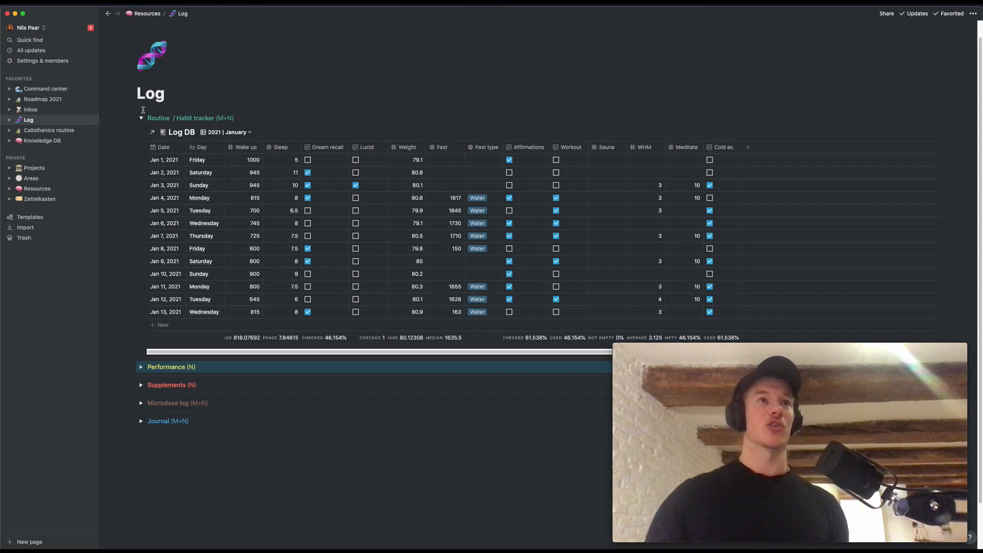
# - Collapse Routine, expand Performance to view January ratings, then collapse it again
pyautogui.click(141, 118)
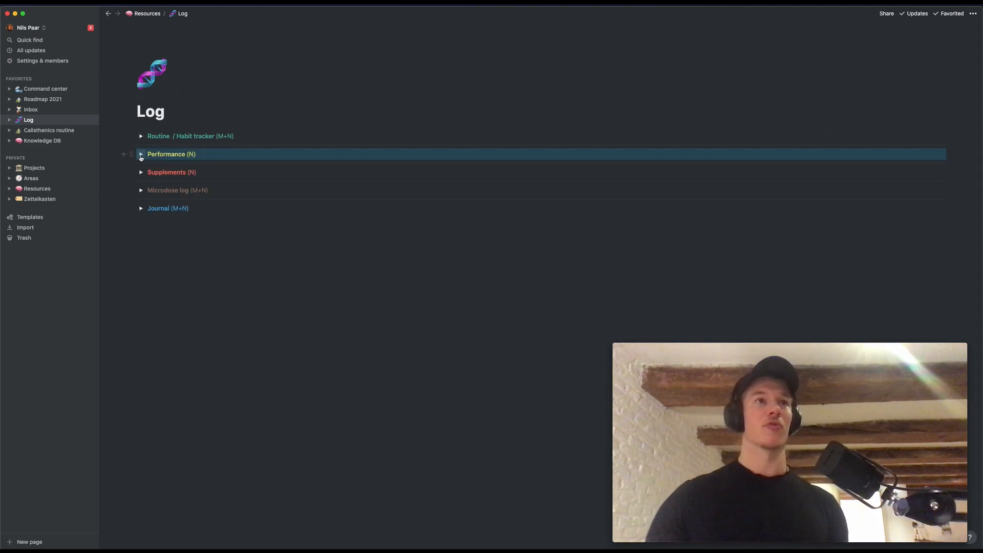
pyautogui.click(141, 154)
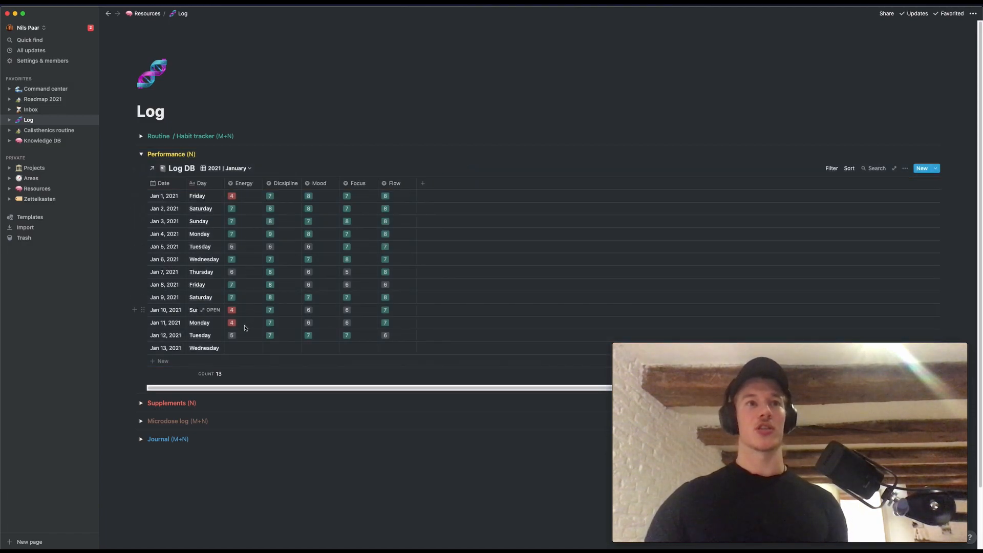
pyautogui.moveTo(244, 284)
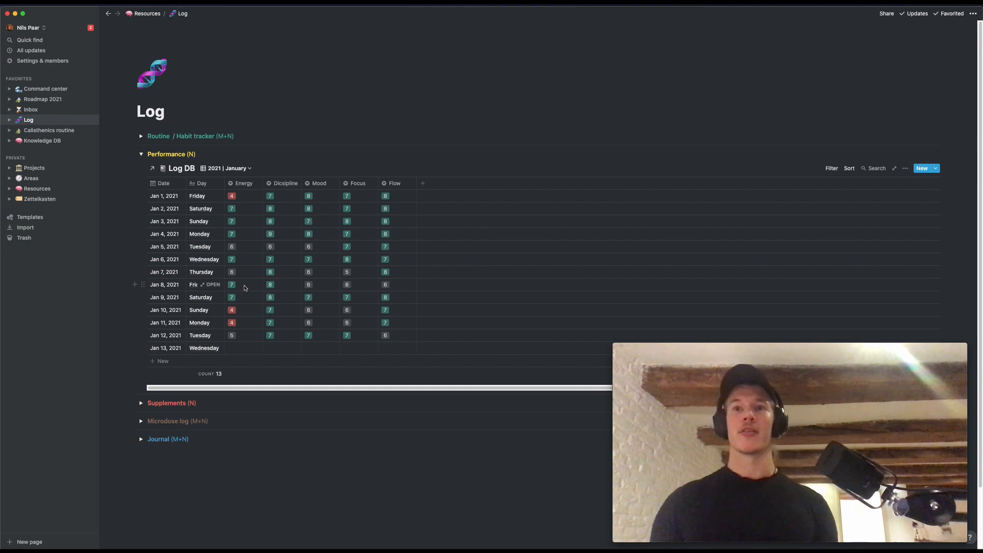
pyautogui.moveTo(243, 288)
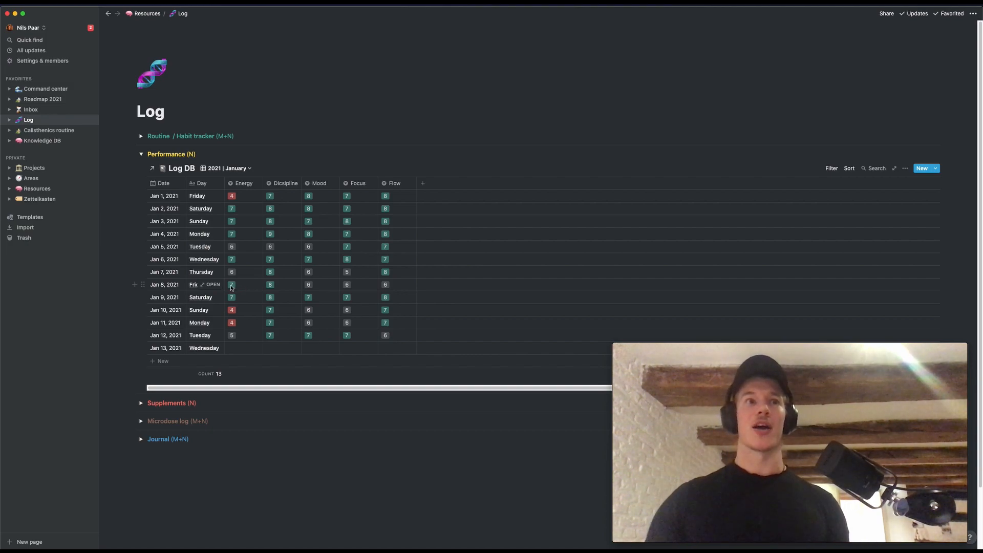
pyautogui.moveTo(238, 321)
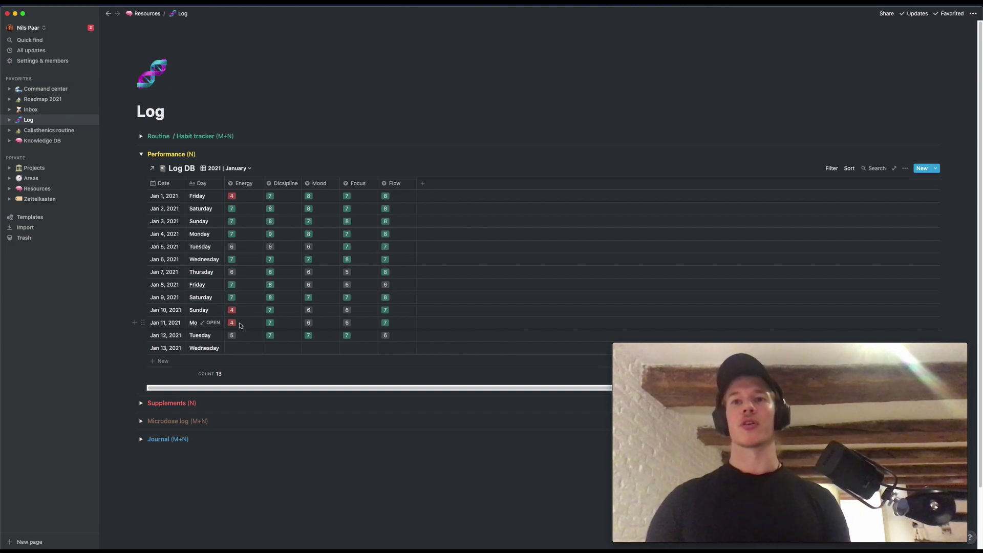
pyautogui.click(142, 154)
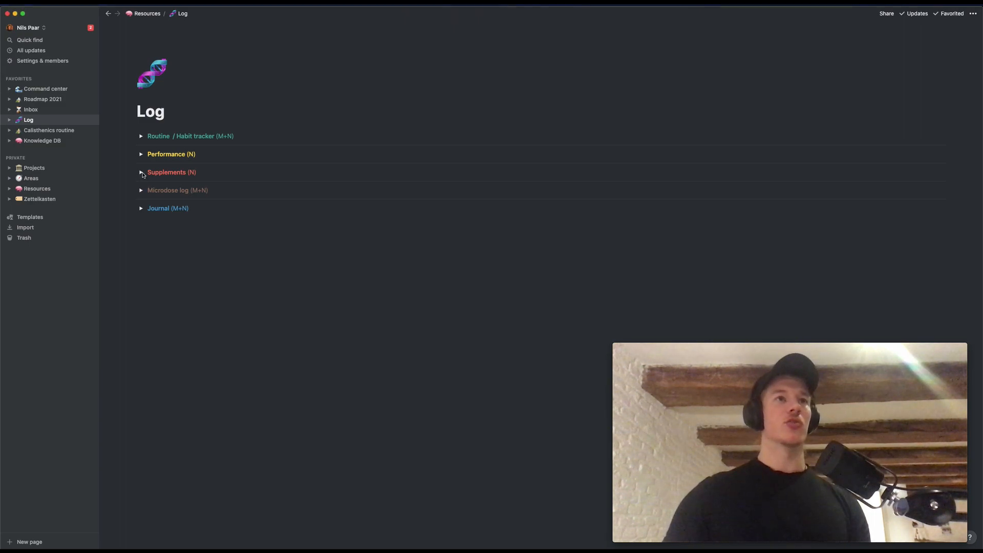
pyautogui.click(141, 172)
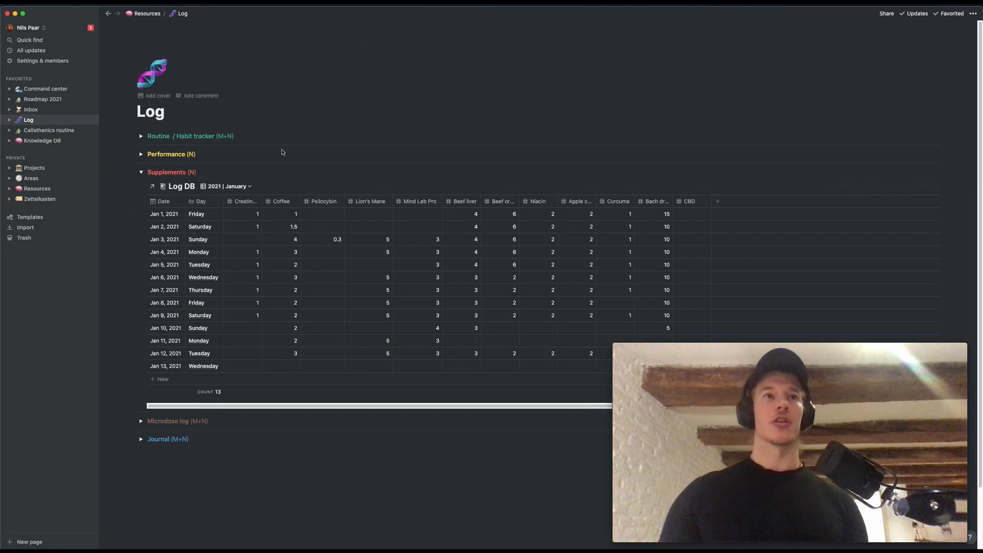
pyautogui.moveTo(370, 215)
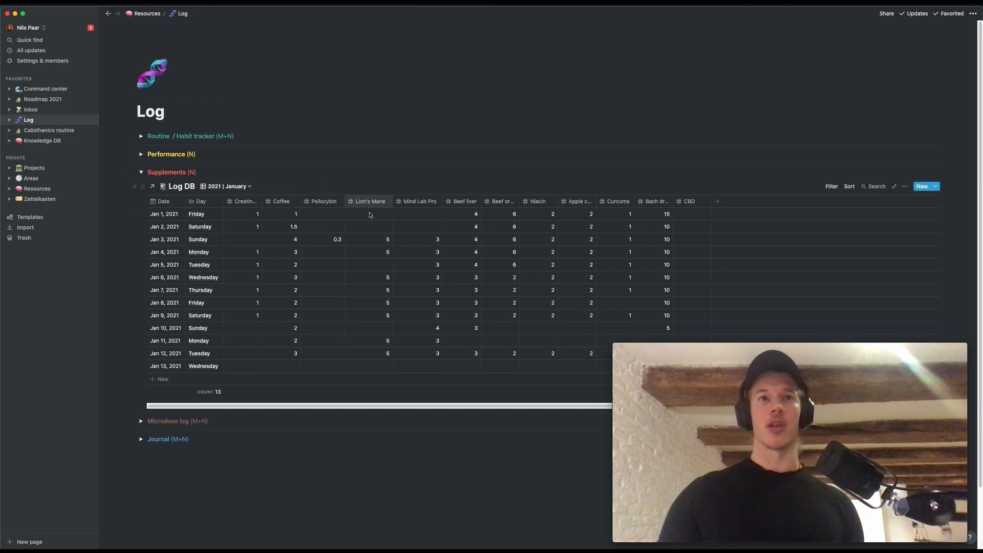
pyautogui.moveTo(535, 190)
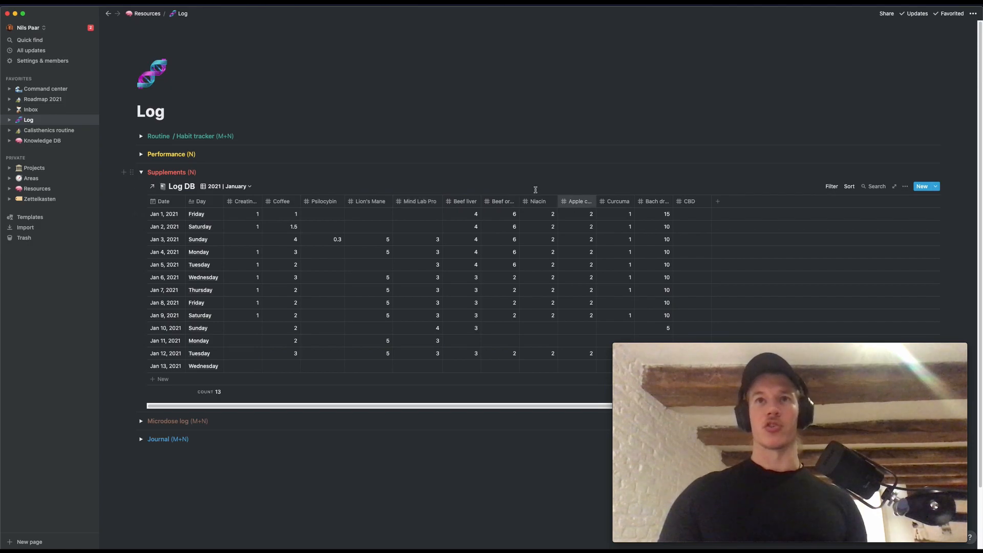
pyautogui.moveTo(323, 164)
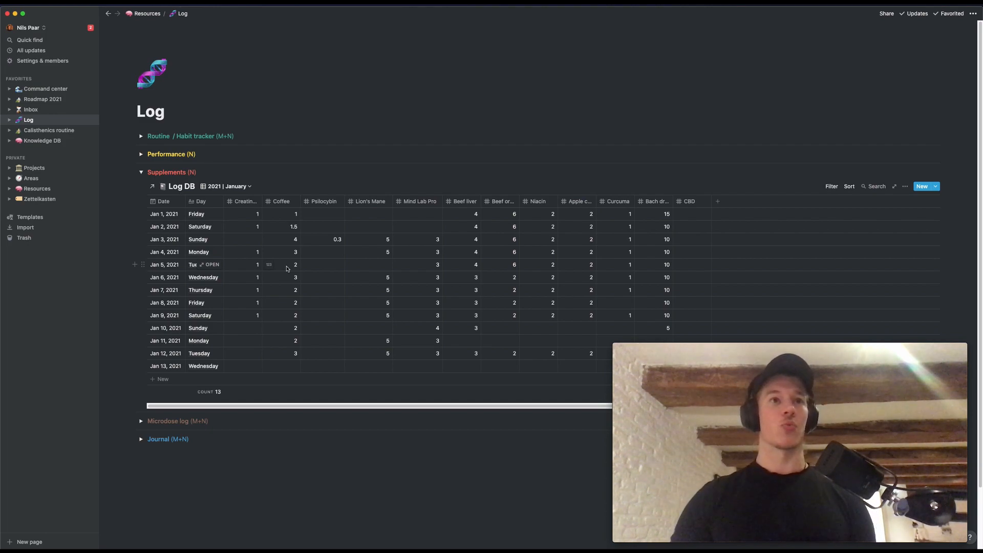
pyautogui.click(141, 172)
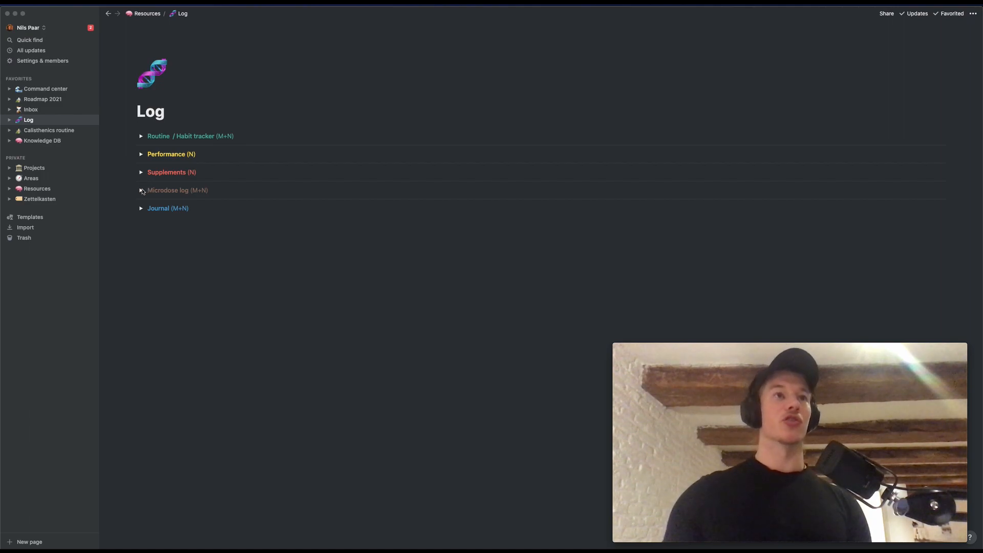
pyautogui.click(141, 190)
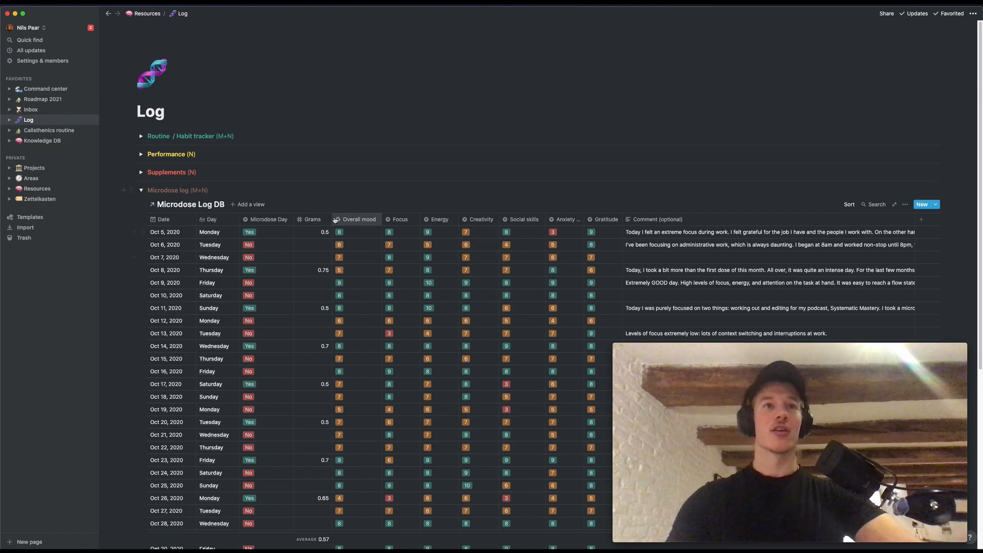
pyautogui.moveTo(426, 240)
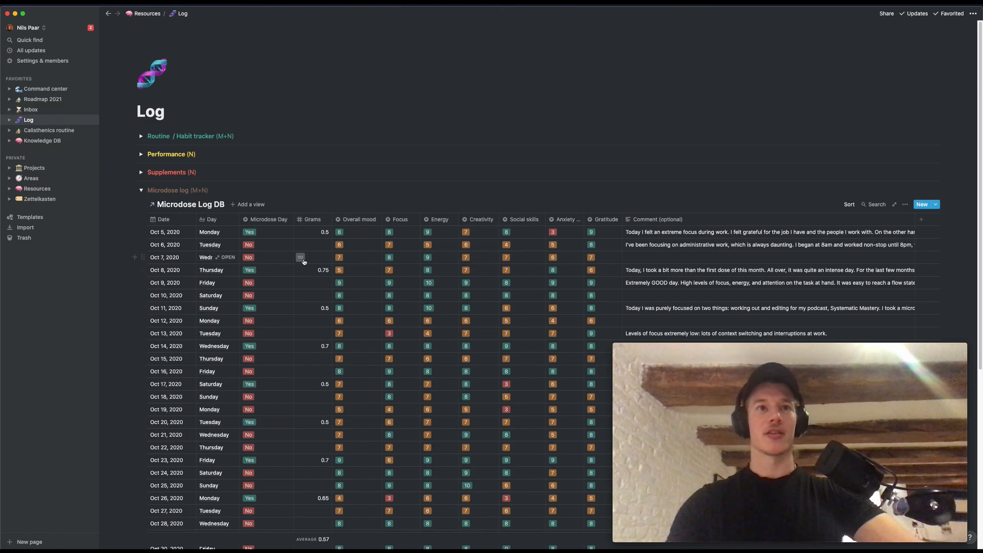
pyautogui.moveTo(394, 224)
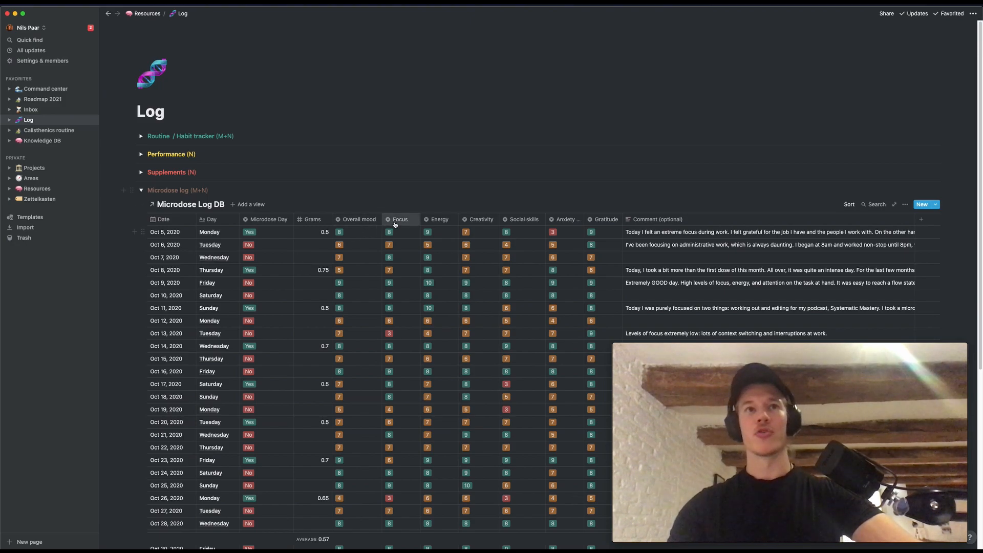
pyautogui.moveTo(440, 220)
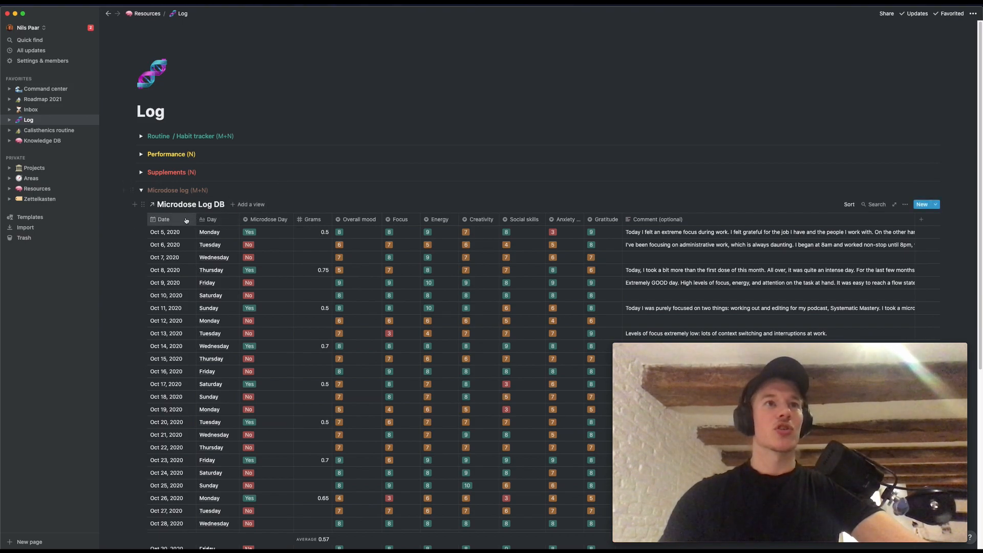
pyautogui.moveTo(176, 244)
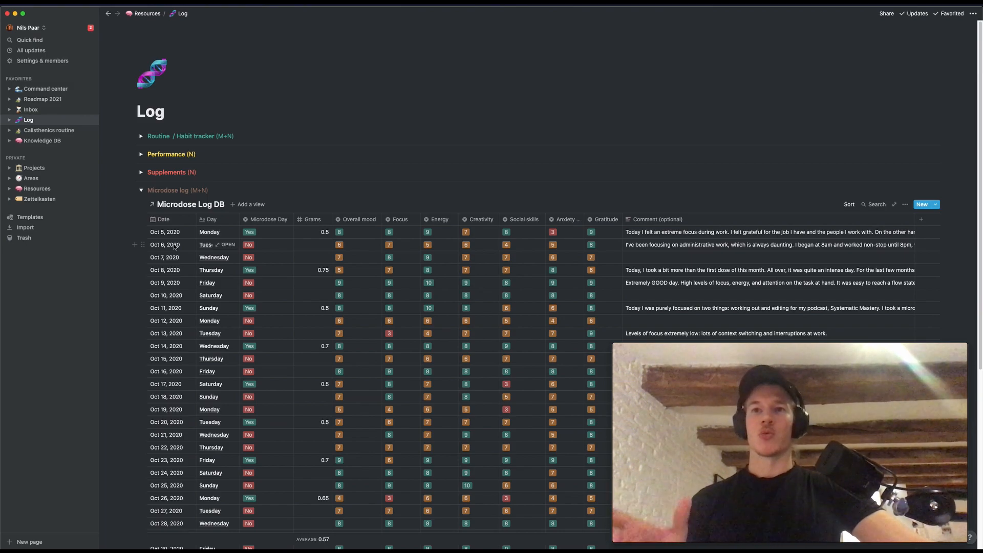
pyautogui.click(142, 190)
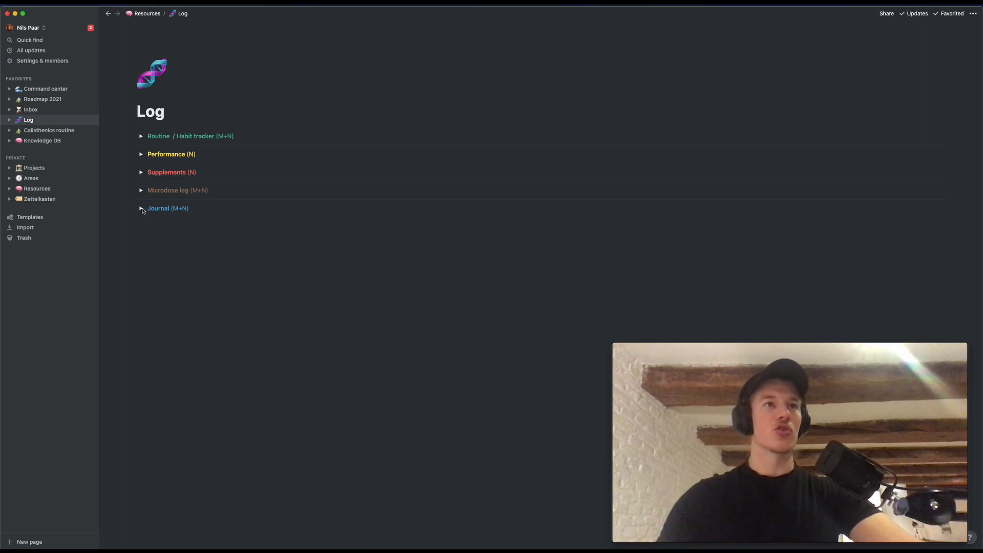
# - Expand Journal, preview the Jan 13 Morning entry, then open the Calisthenics routine page
pyautogui.click(141, 207)
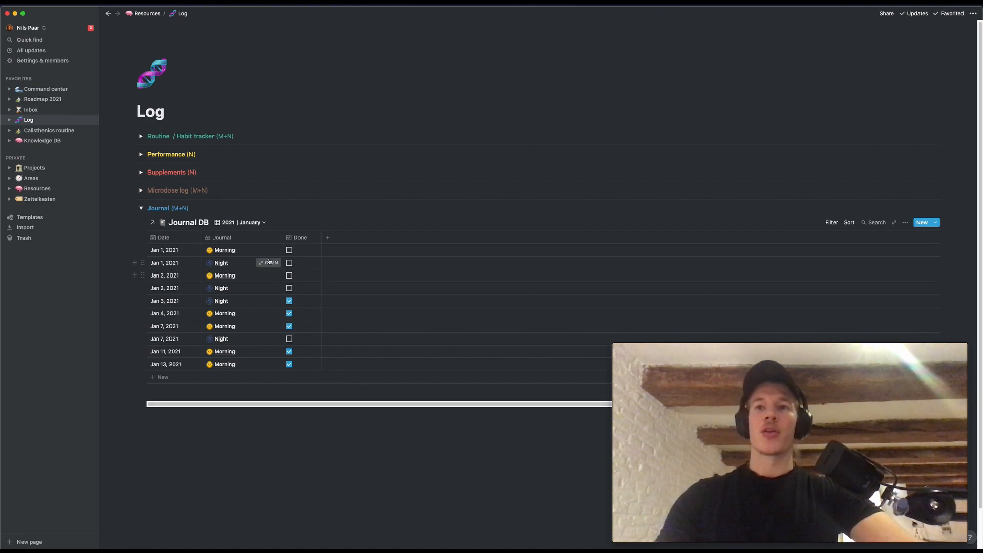
pyautogui.moveTo(270, 249)
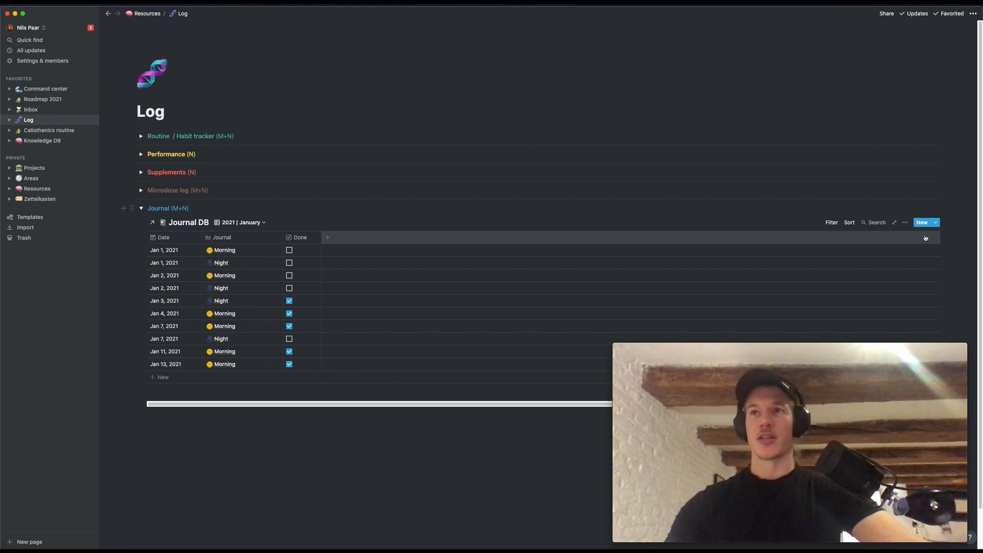
pyautogui.click(922, 222)
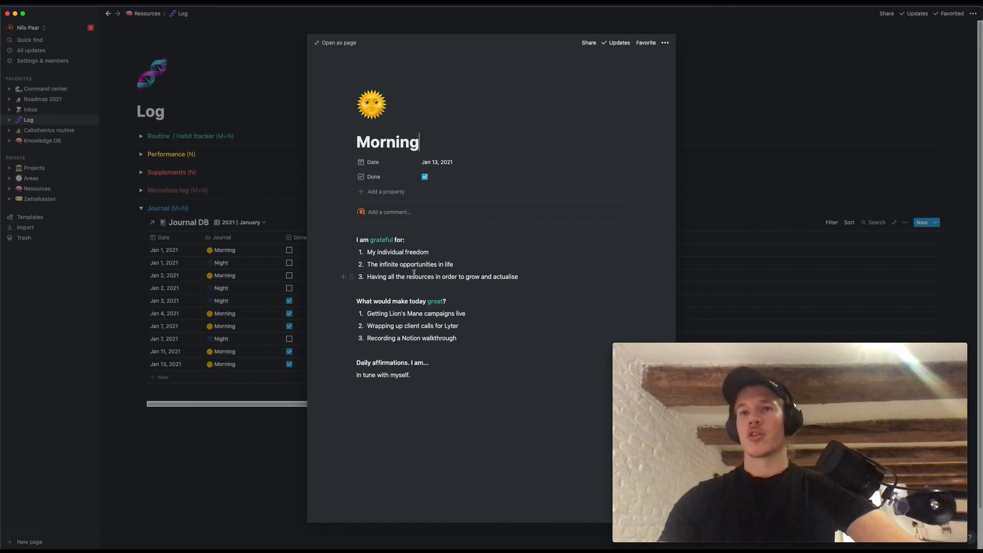
pyautogui.moveTo(324, 416)
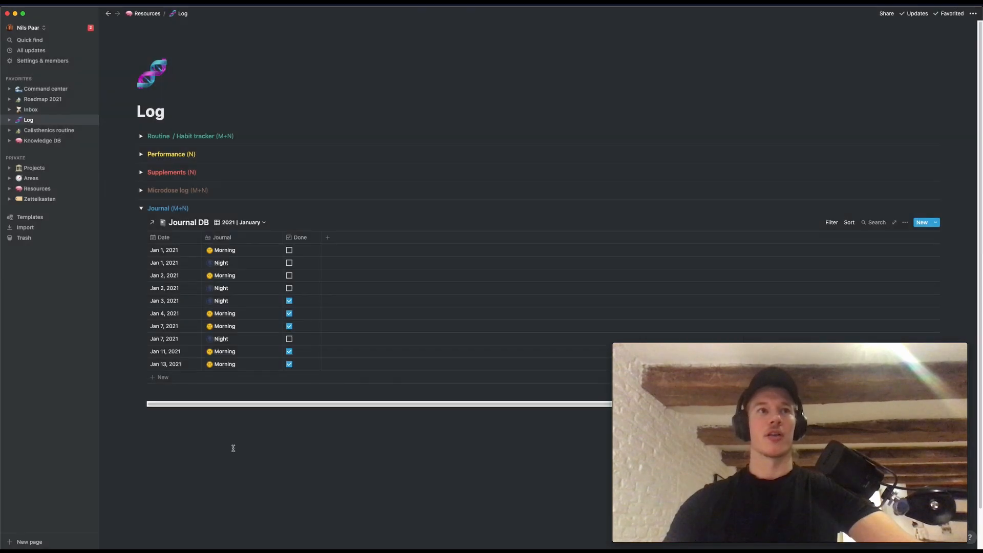
pyautogui.click(49, 130)
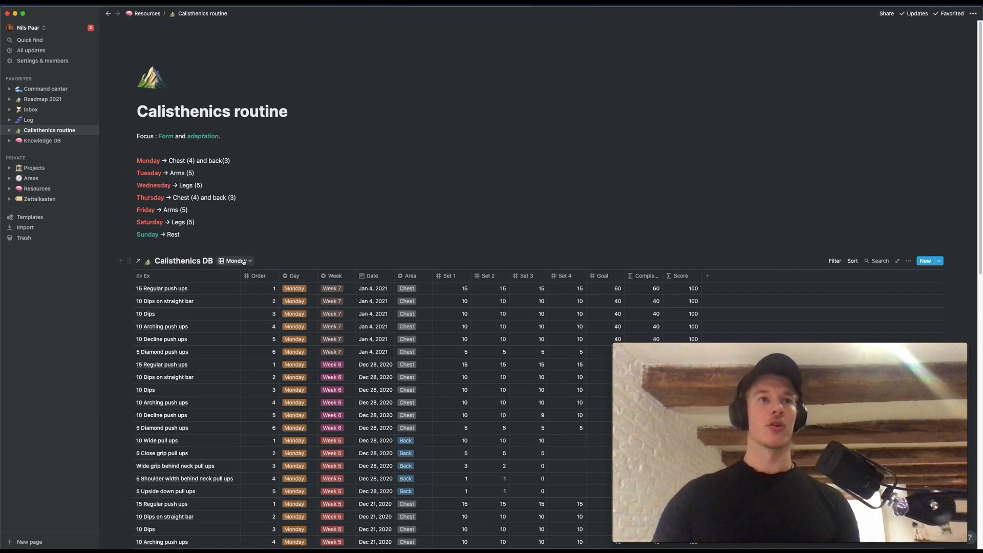
pyautogui.click(237, 261)
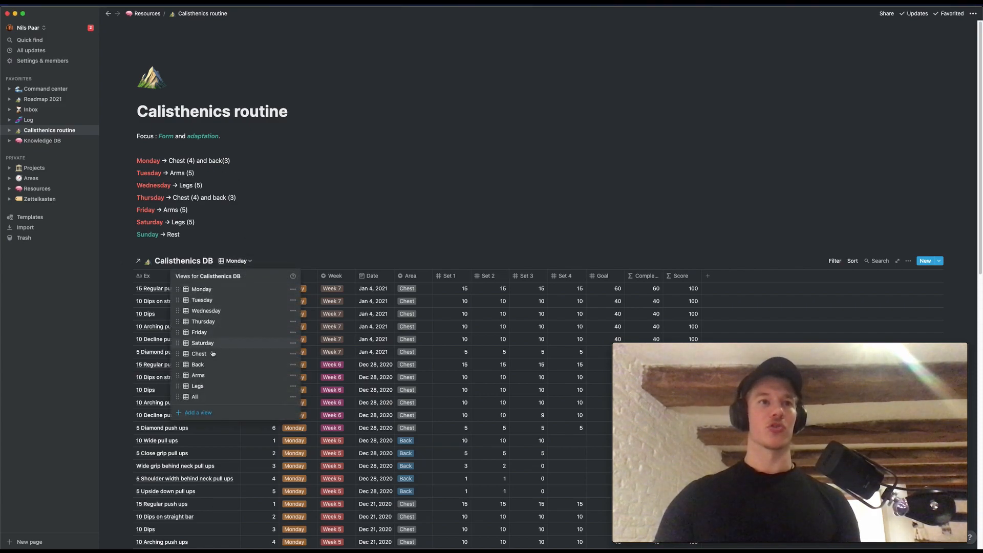
pyautogui.click(201, 289)
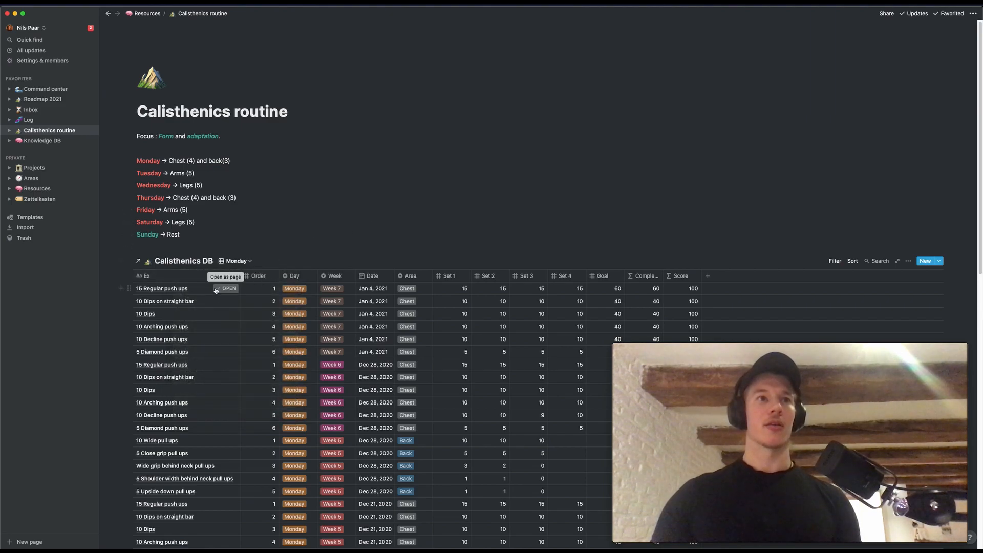
pyautogui.moveTo(186, 445)
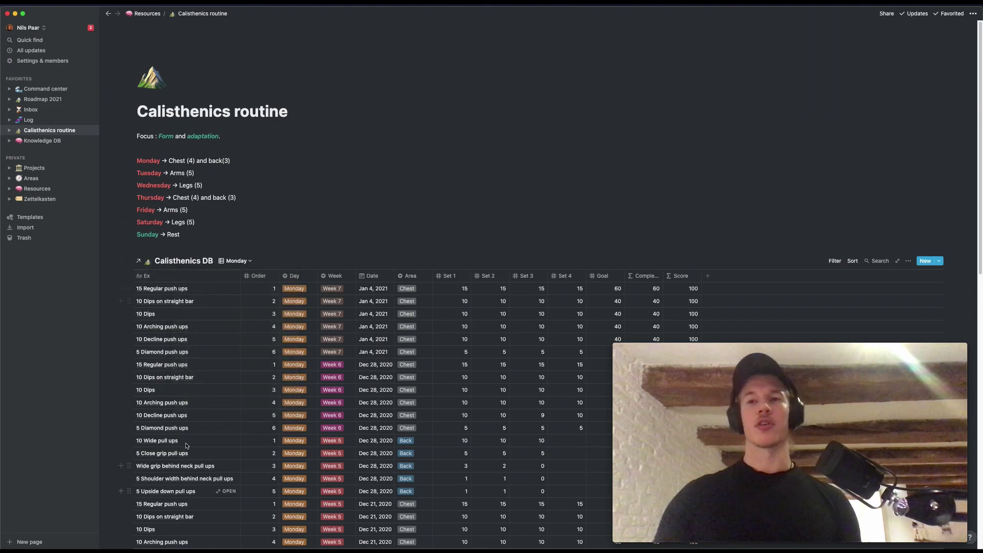
pyautogui.moveTo(238, 339)
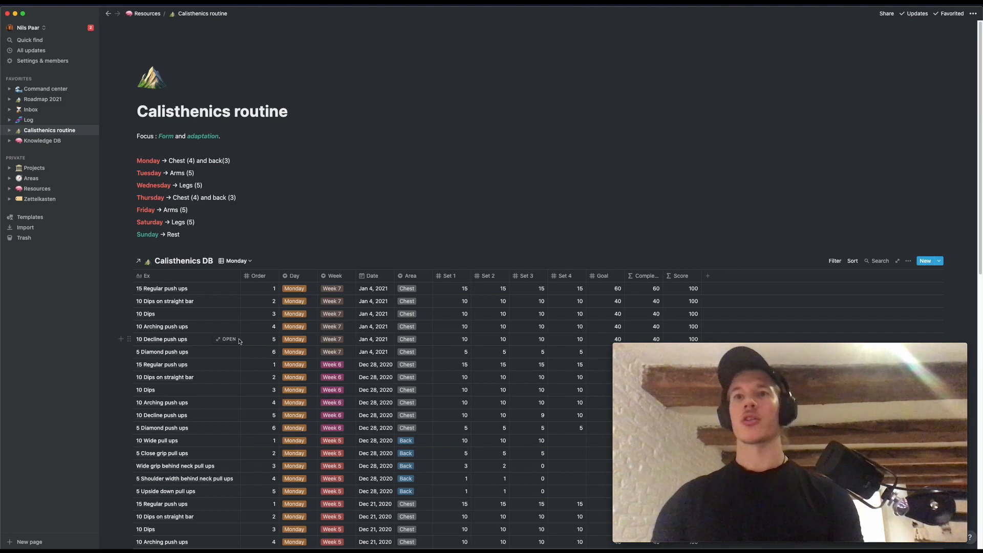
pyautogui.scroll(3)
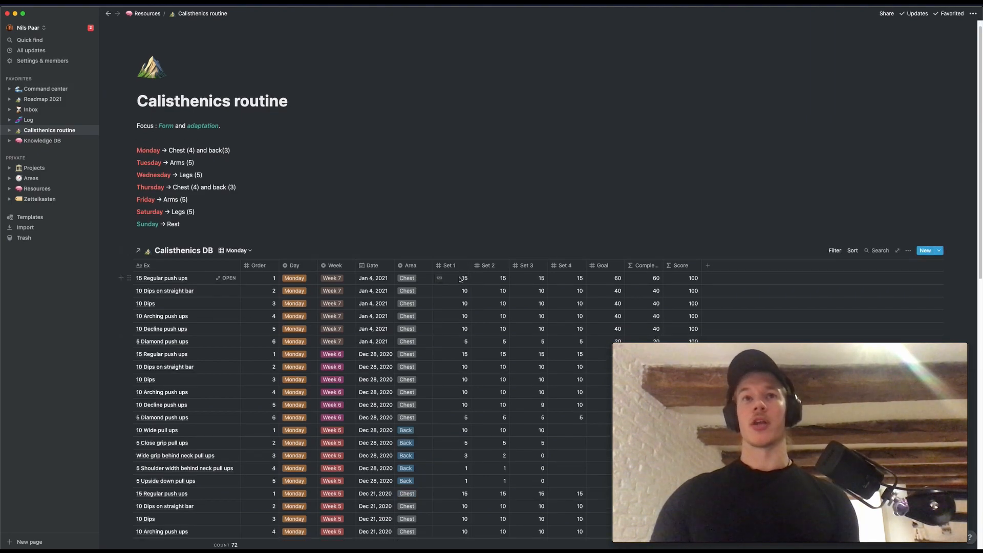
pyautogui.scroll(3)
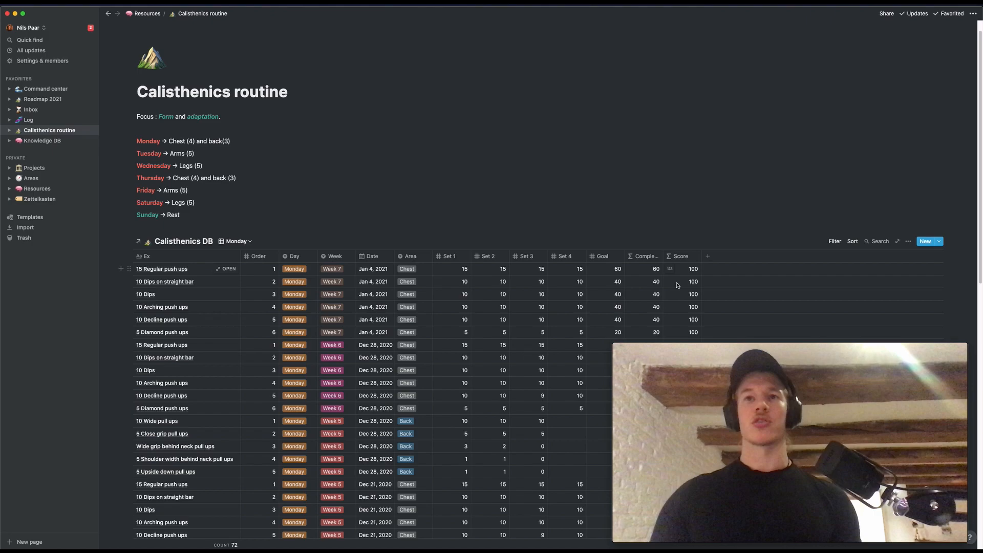
pyautogui.scroll(-3)
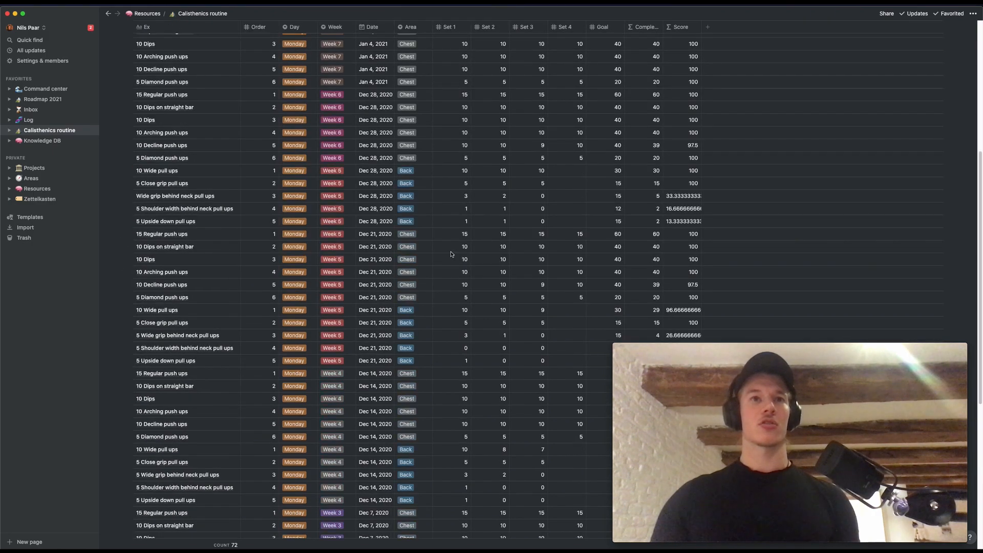
pyautogui.scroll(-3)
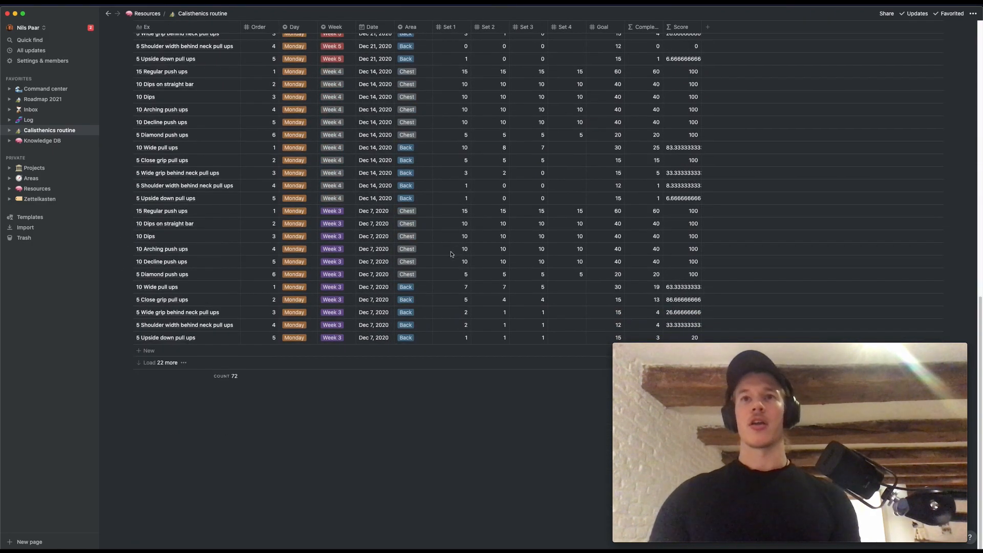
pyautogui.moveTo(431, 377)
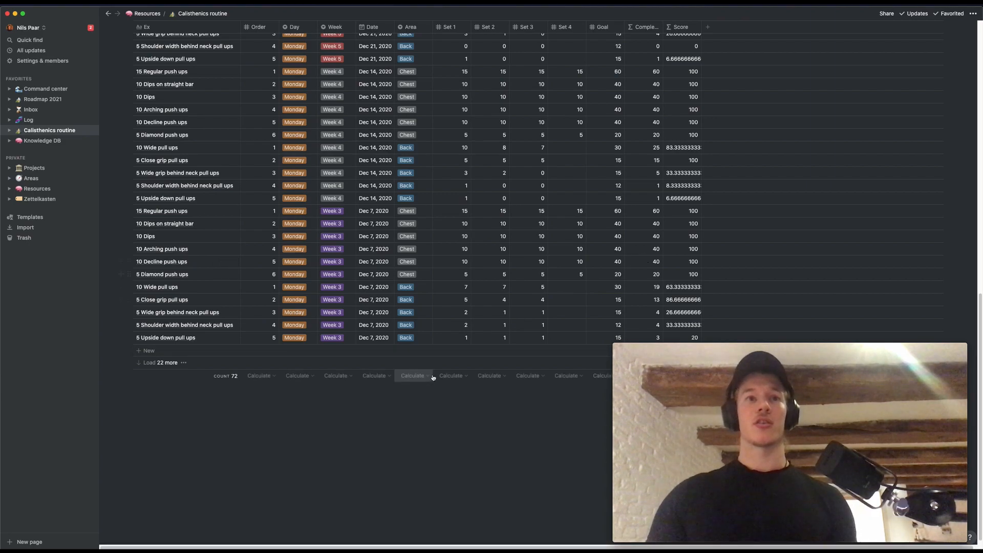
pyautogui.moveTo(648, 290)
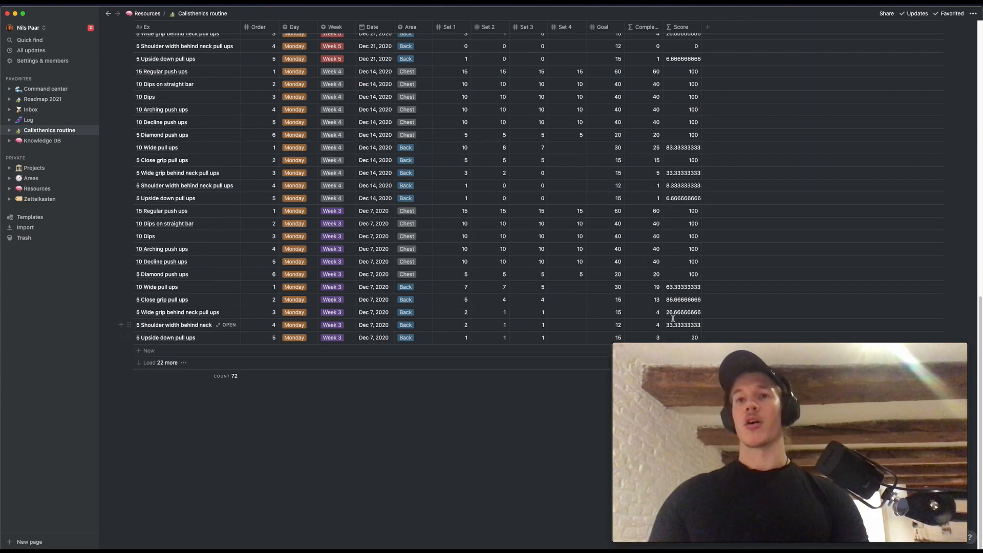
pyautogui.scroll(3)
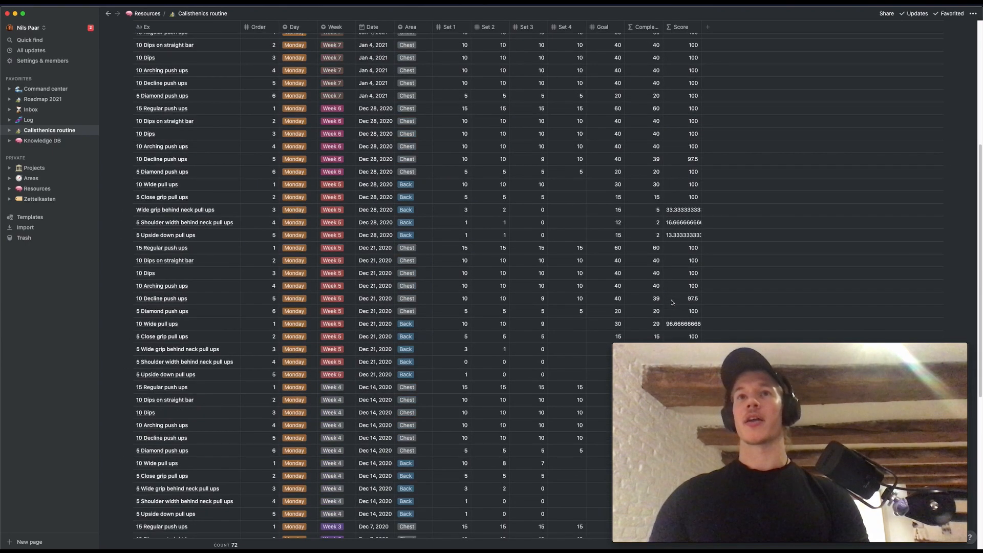
pyautogui.scroll(3)
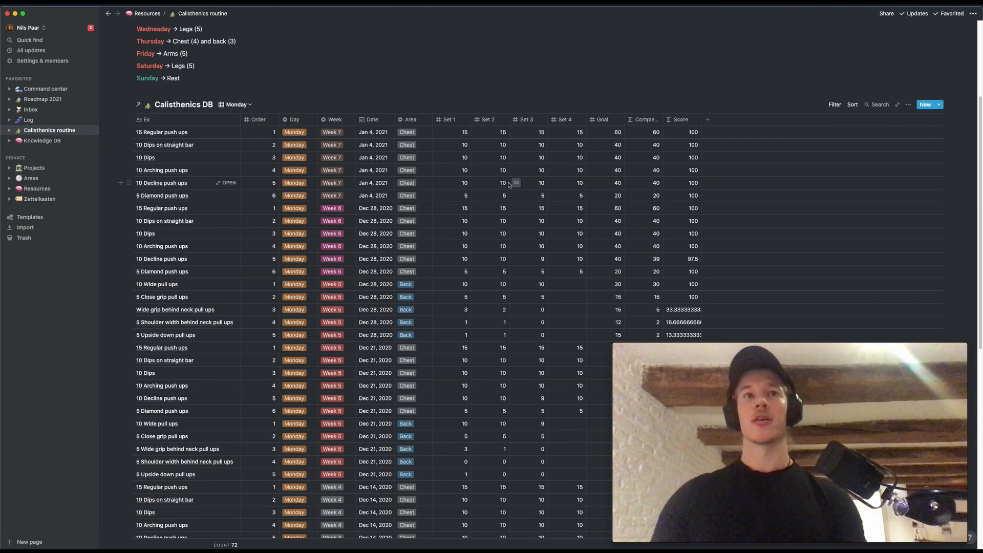
pyautogui.moveTo(365, 176)
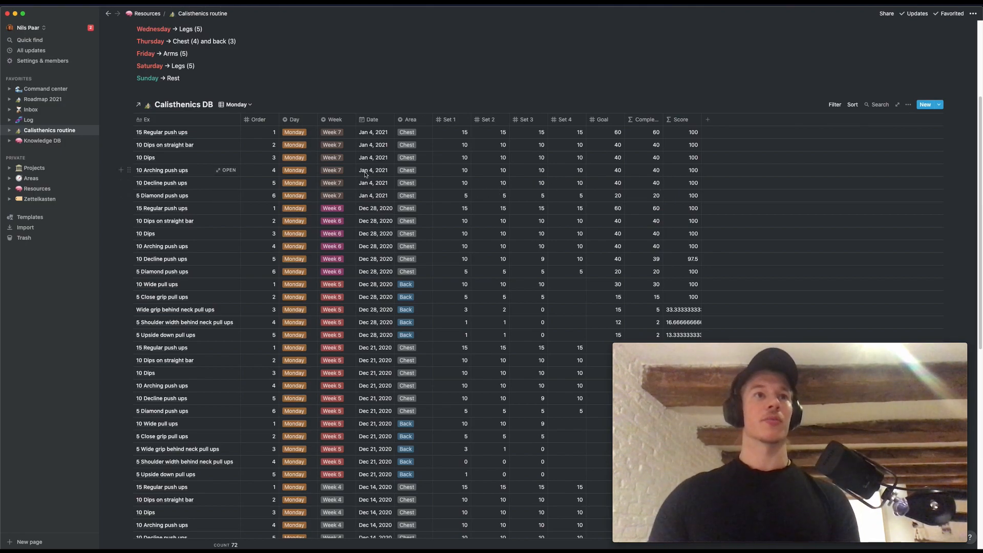
pyautogui.scroll(3)
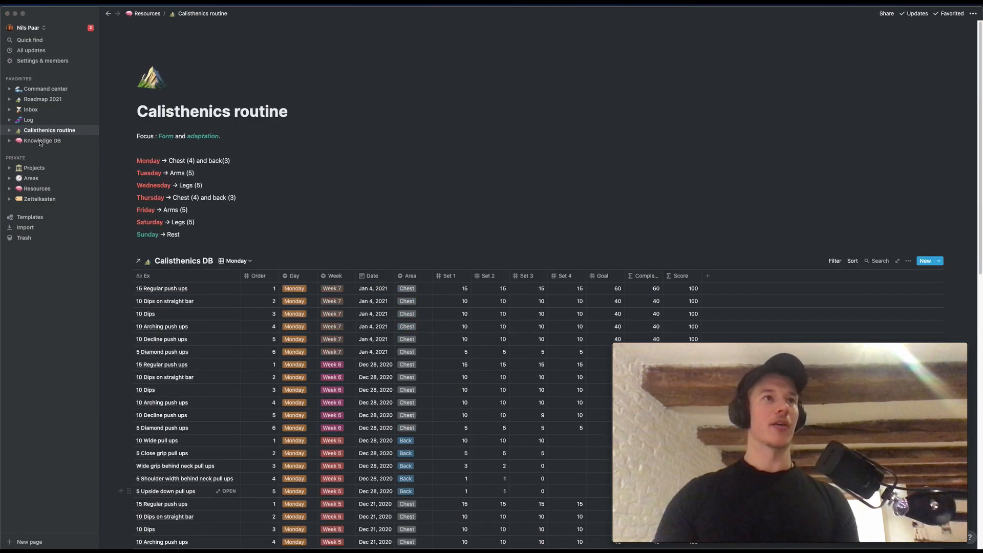
pyautogui.click(42, 140)
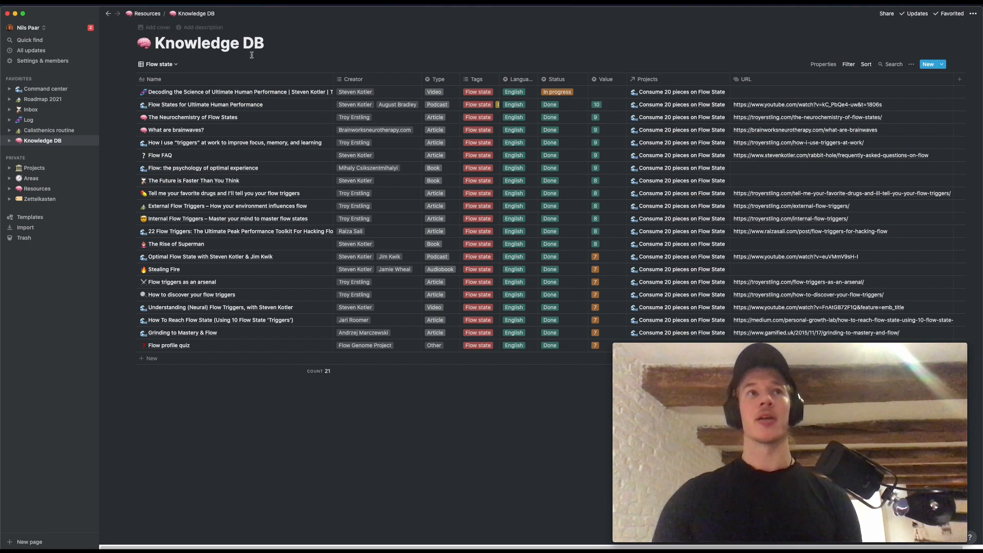
pyautogui.moveTo(322, 58)
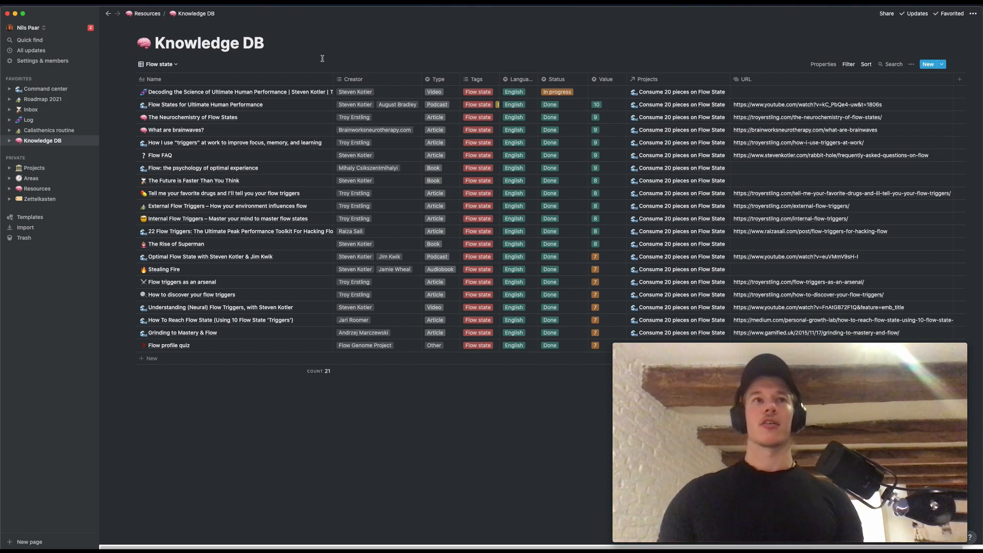
pyautogui.moveTo(243, 159)
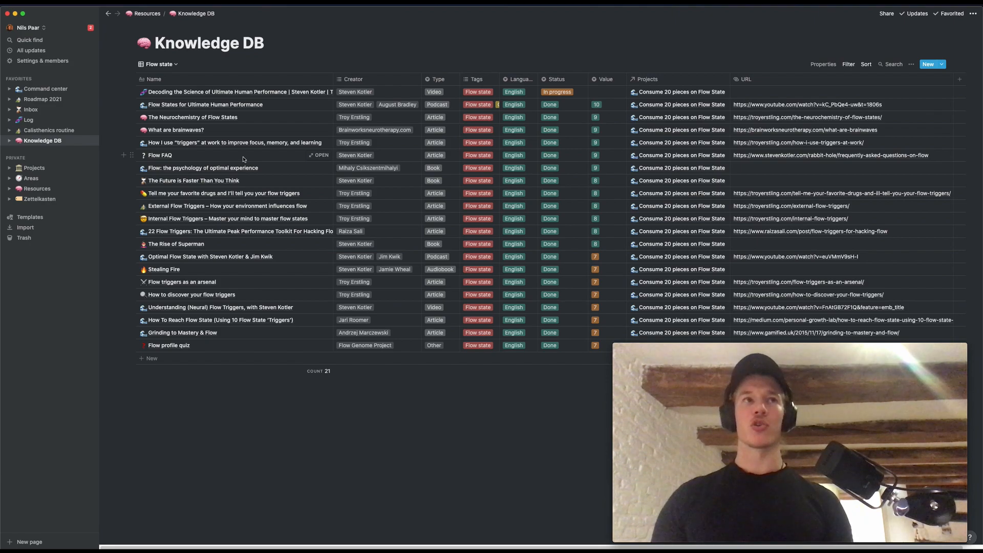
pyautogui.moveTo(164, 83)
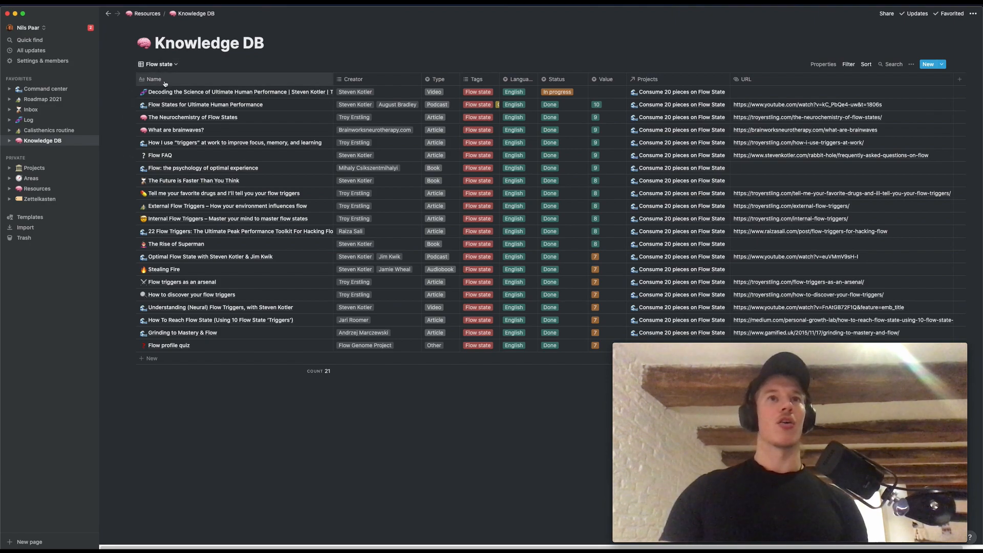
pyautogui.moveTo(176, 287)
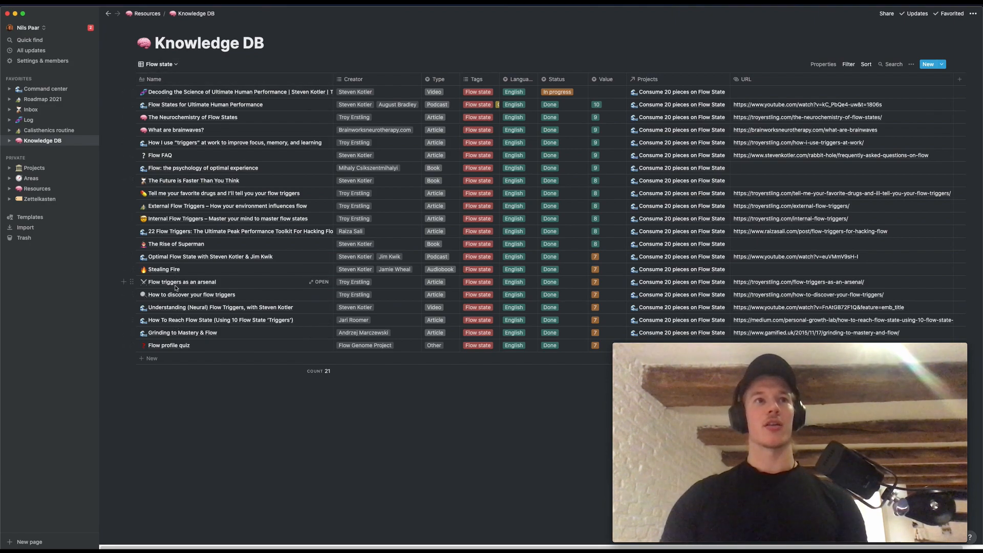
pyautogui.moveTo(431, 123)
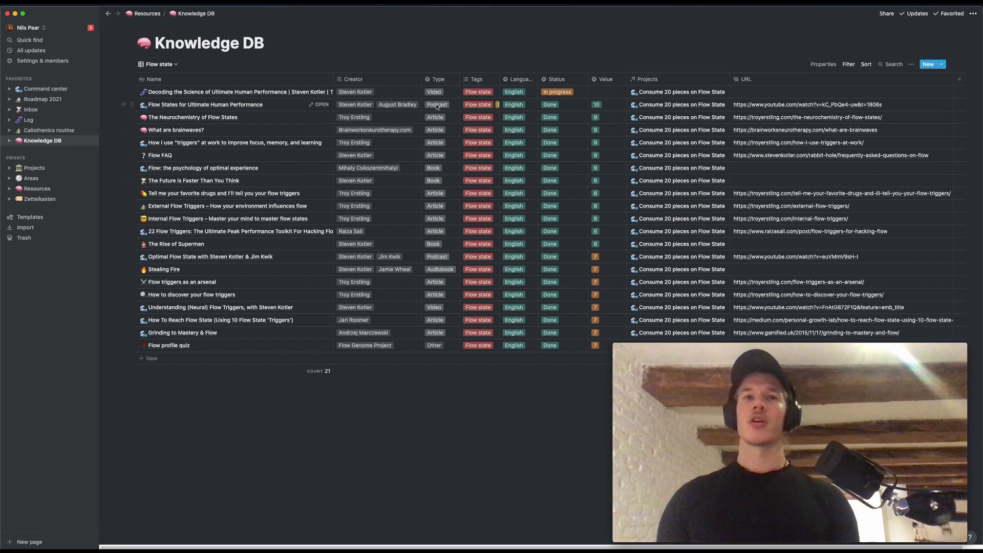
pyautogui.moveTo(396, 109)
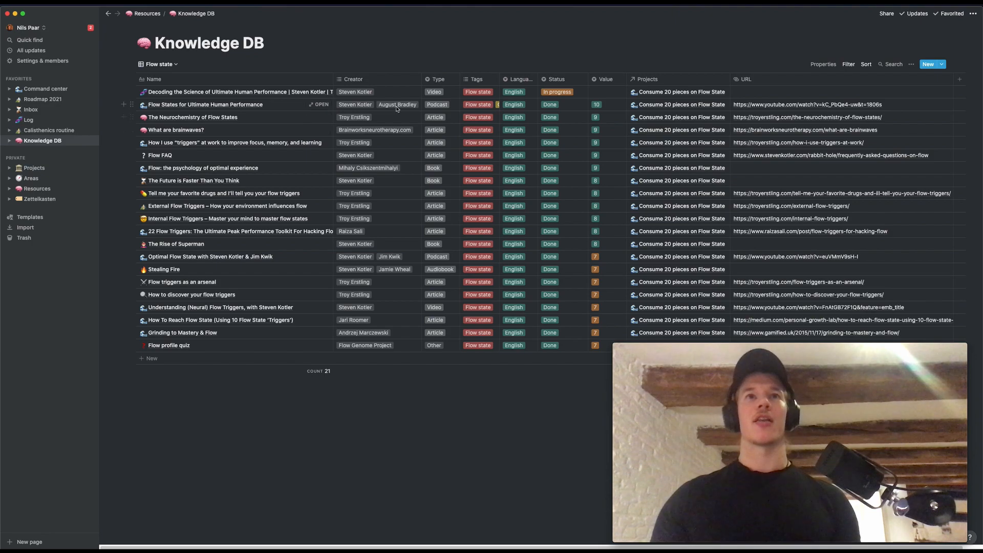
pyautogui.moveTo(339, 87)
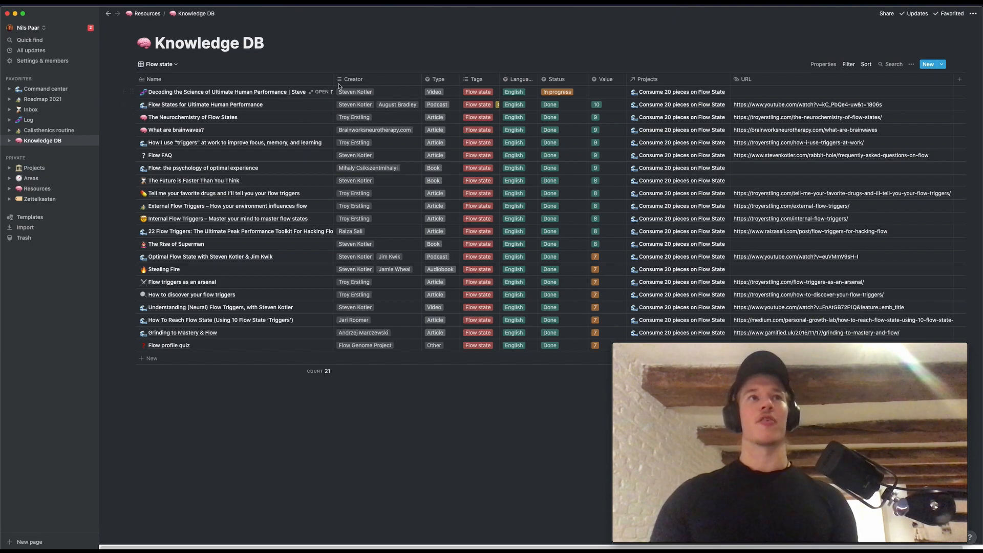
pyautogui.moveTo(215, 182)
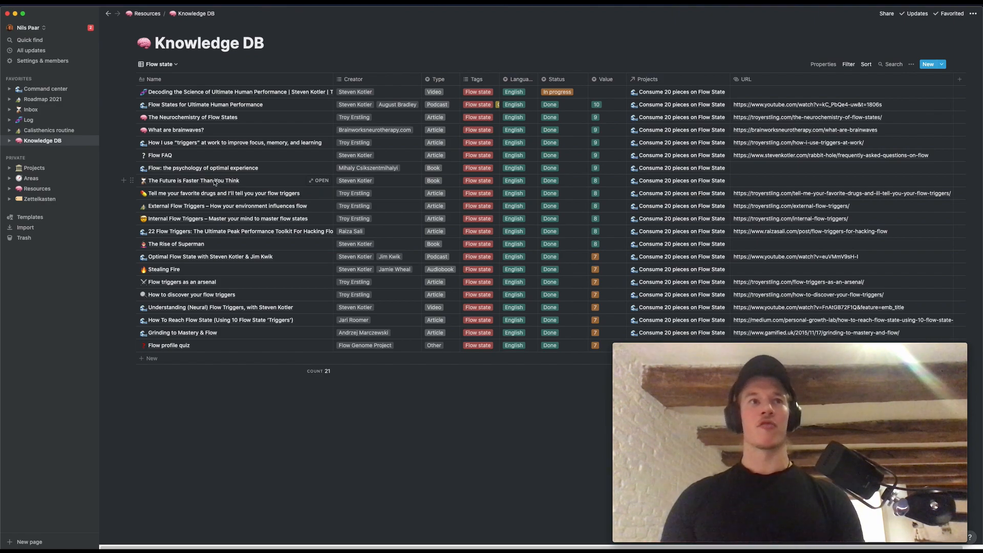
pyautogui.moveTo(328, 81)
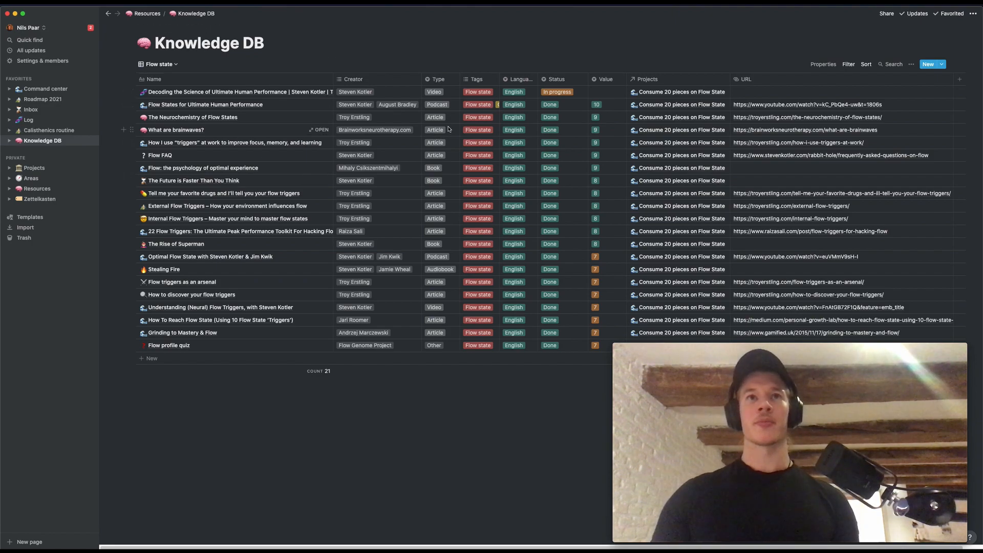
pyautogui.moveTo(604, 66)
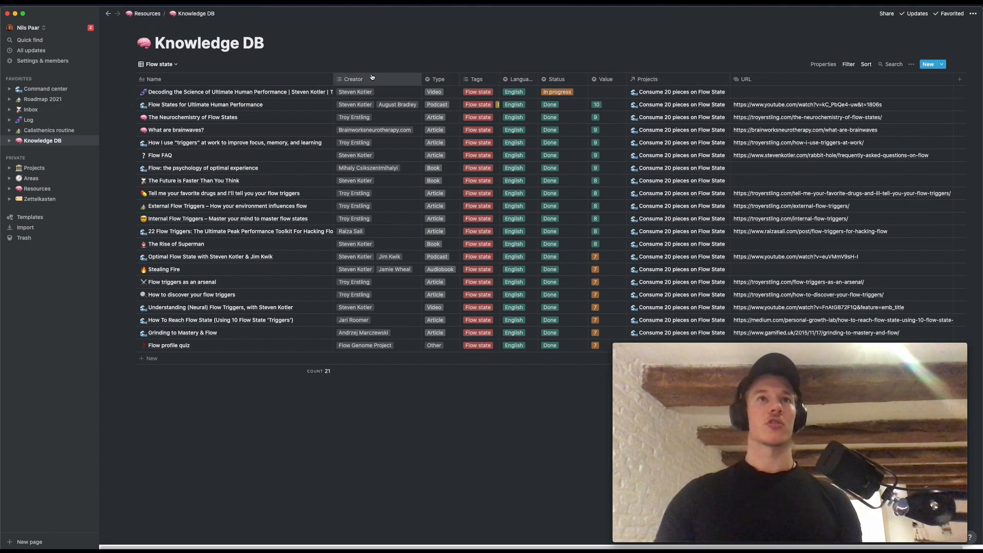
pyautogui.moveTo(386, 103)
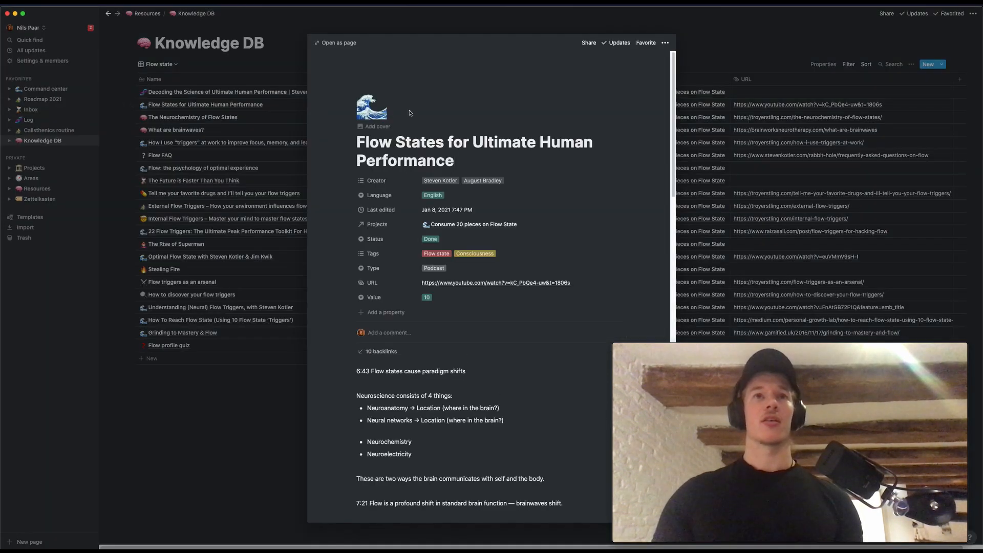
# - Scroll through the Flow States preview's brainwave and flow-stage notes
pyautogui.scroll(3)
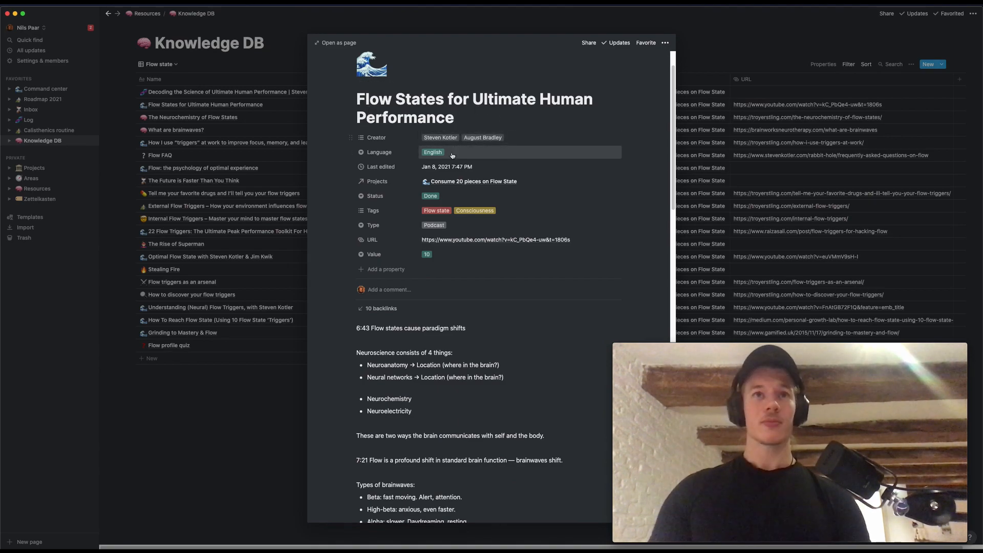
pyautogui.scroll(-3)
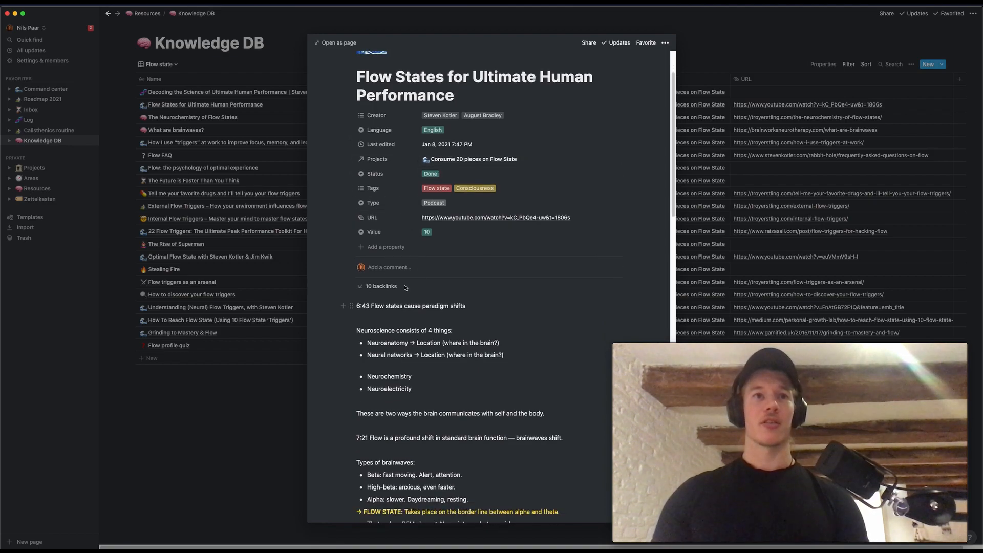
pyautogui.scroll(-3)
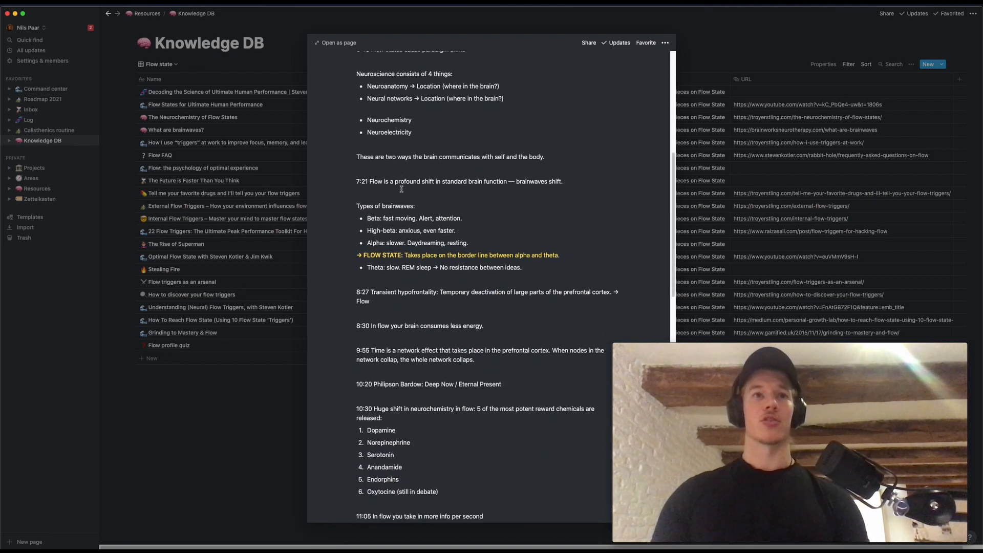
pyautogui.scroll(-3)
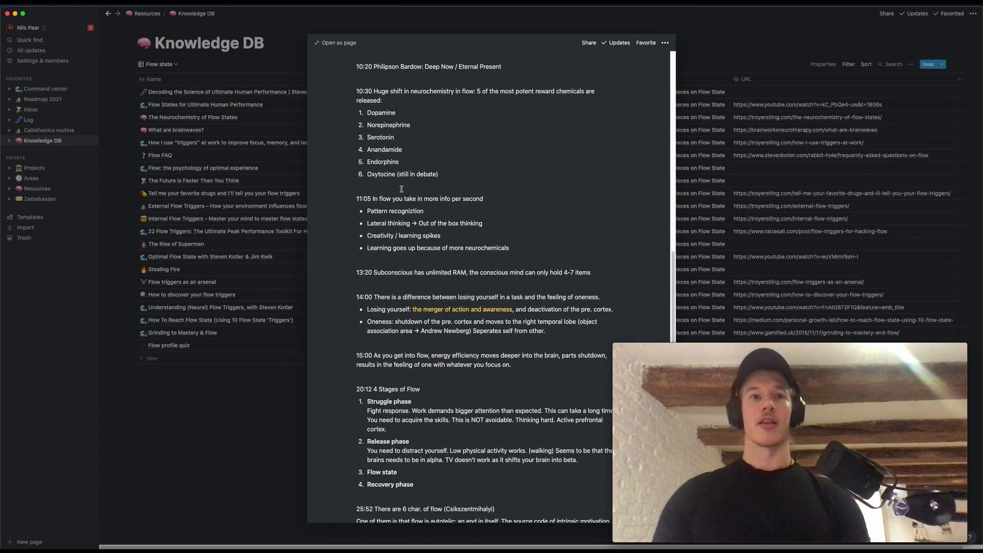
pyautogui.scroll(-3)
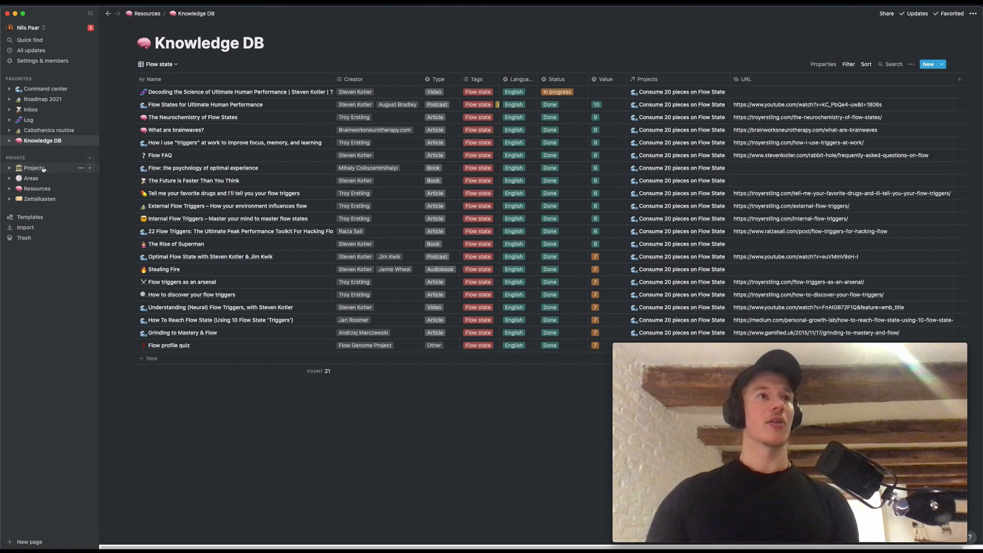
# - Open the Projects database from the Private section of the sidebar
pyautogui.click(35, 168)
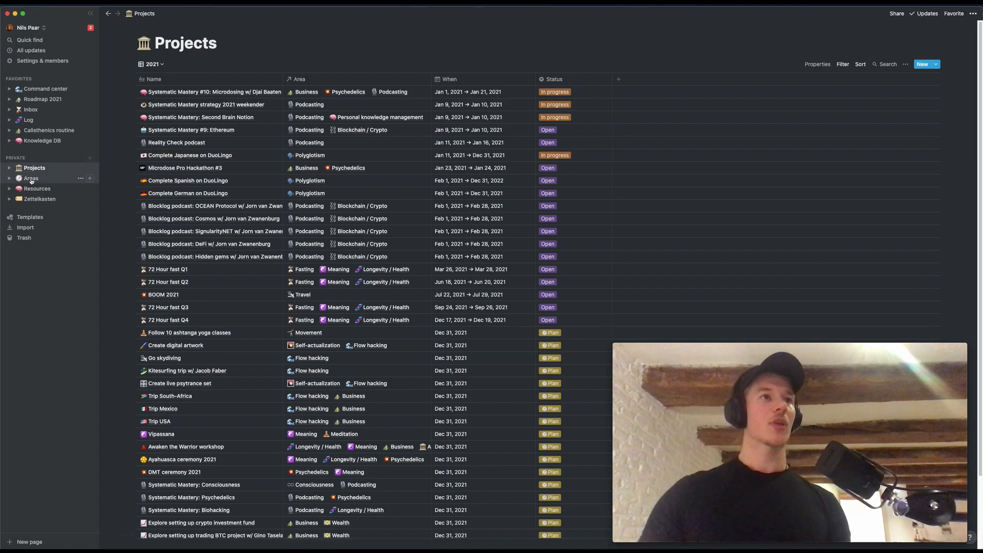
pyautogui.click(31, 178)
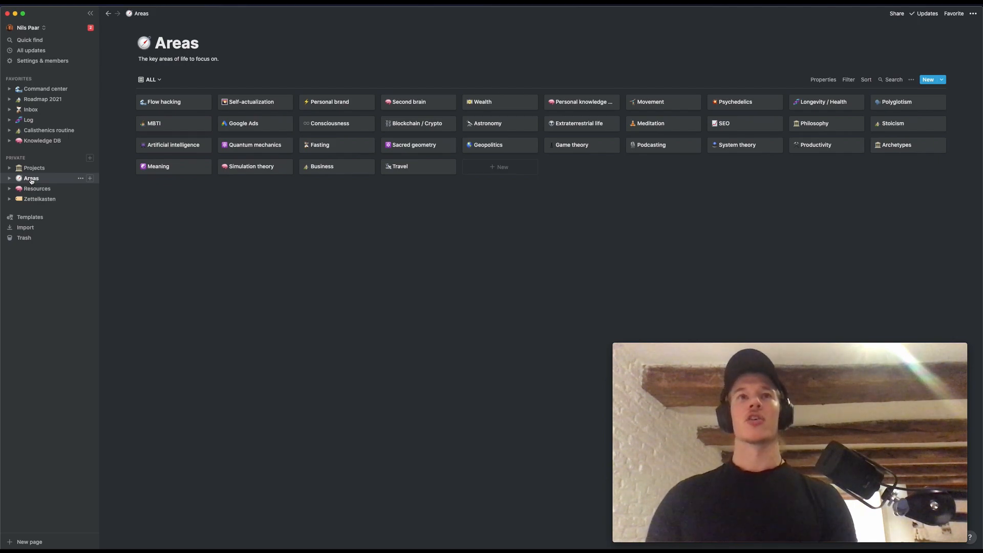
pyautogui.moveTo(321, 209)
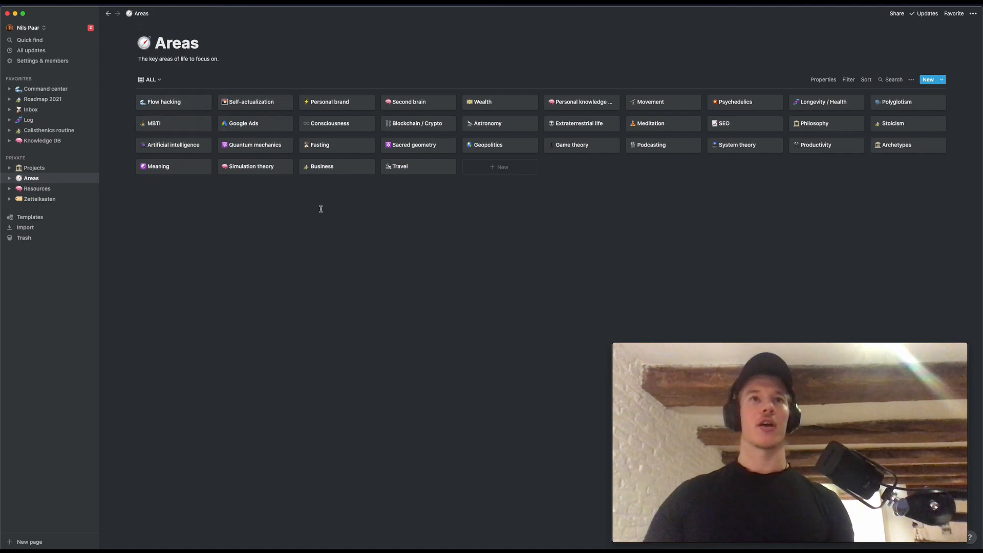
pyautogui.moveTo(367, 173)
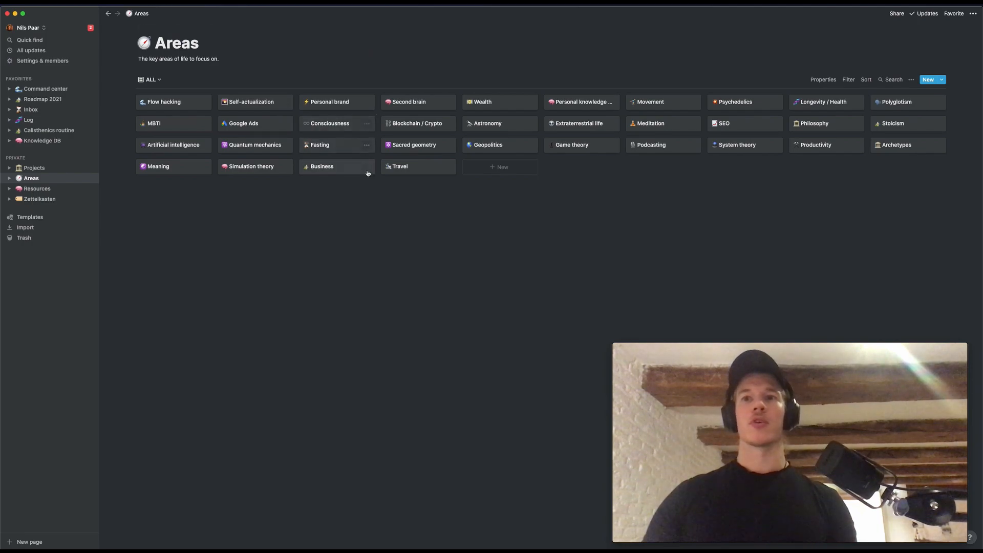
pyautogui.moveTo(399, 166)
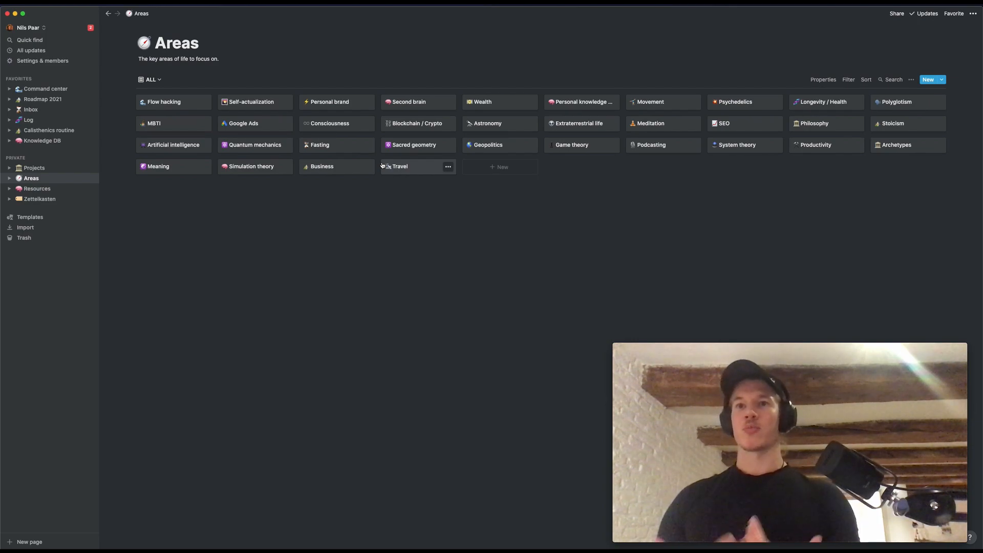
pyautogui.moveTo(484, 62)
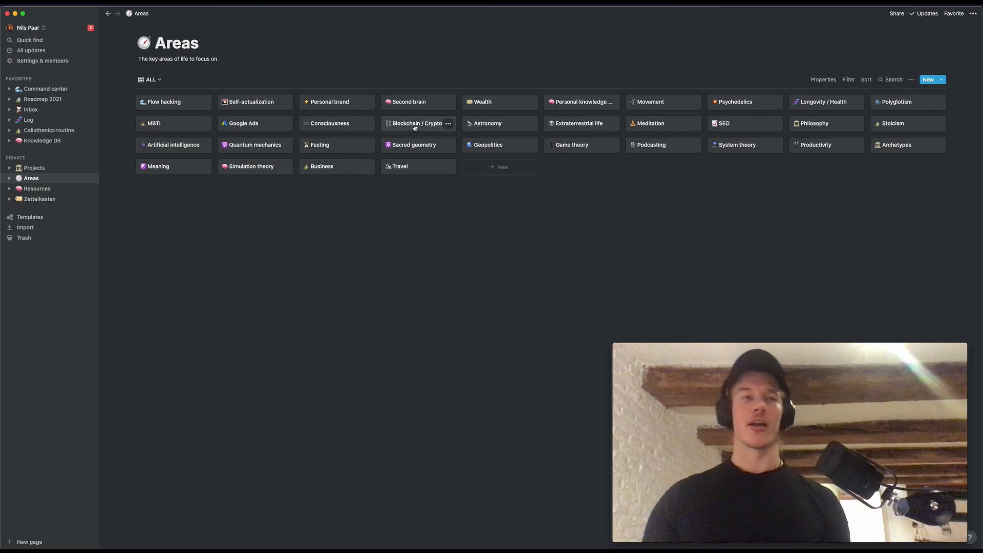
# - Open the Projects database from the sidebar to see 2021 projects with areas, dates and status
pyautogui.click(34, 168)
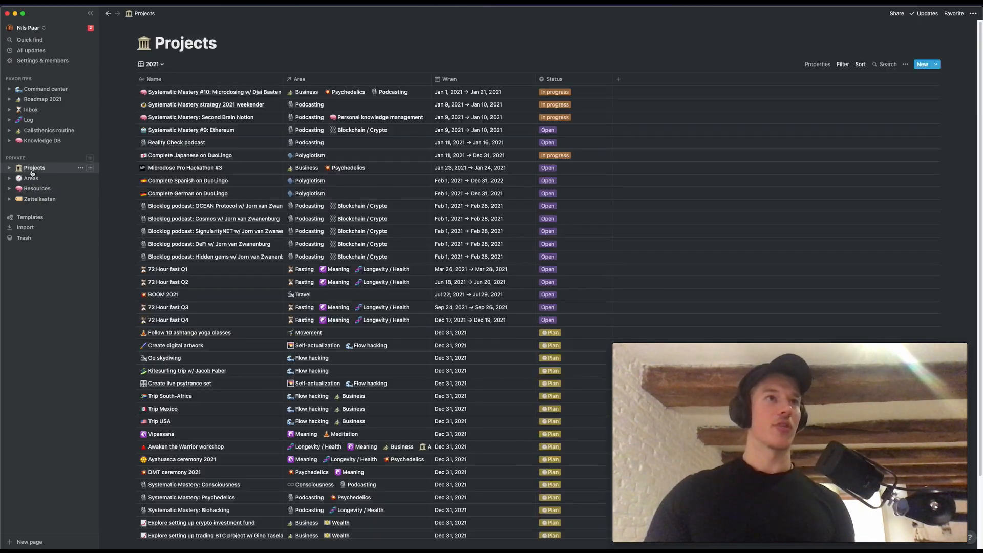
pyautogui.moveTo(204, 161)
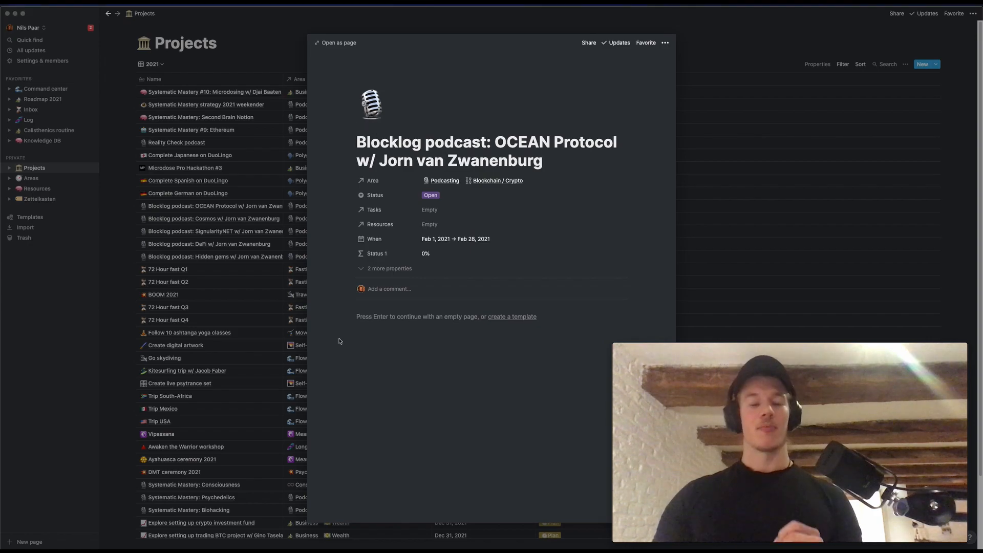
pyautogui.moveTo(108, 279)
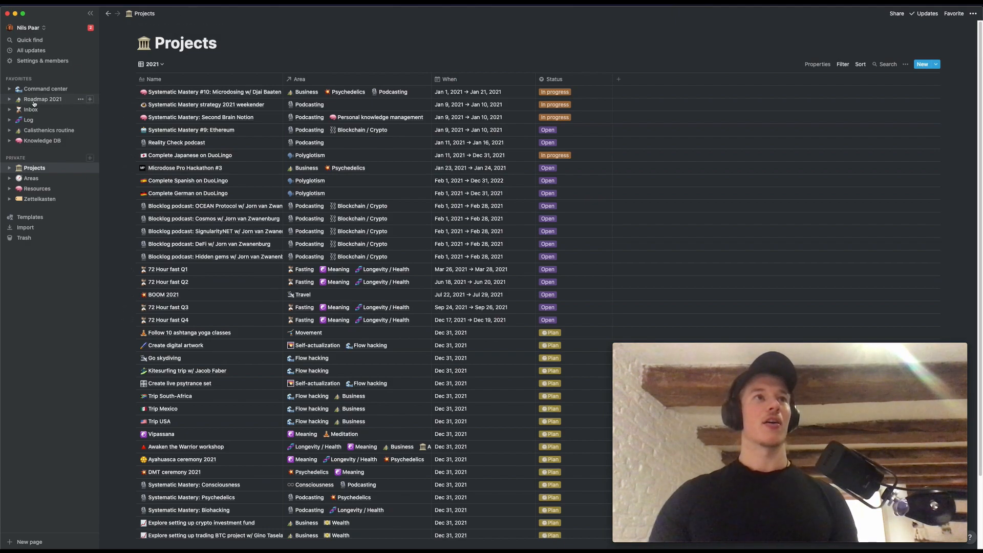
# - Open Roadmap 2021 from Favorites to view the projects timeline
pyautogui.click(42, 98)
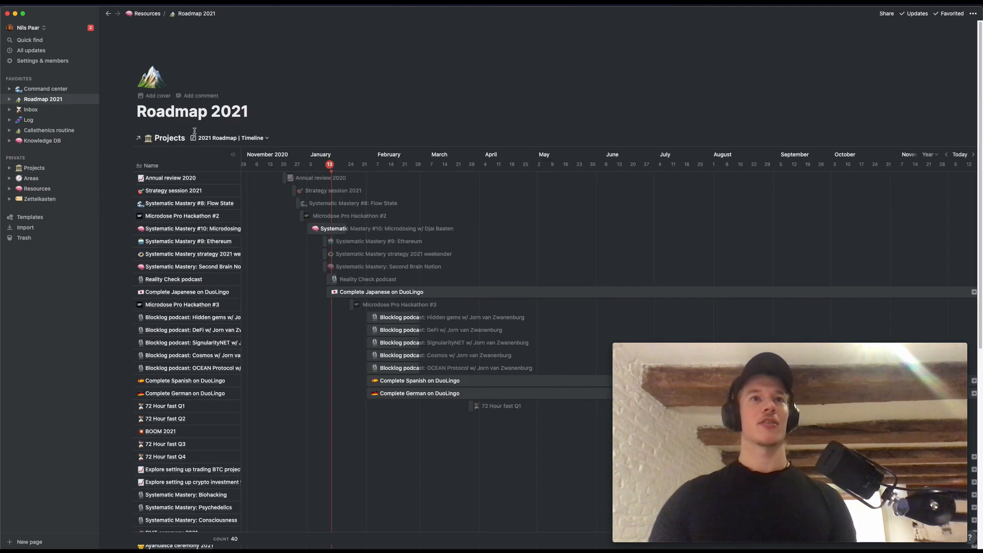
pyautogui.moveTo(279, 397)
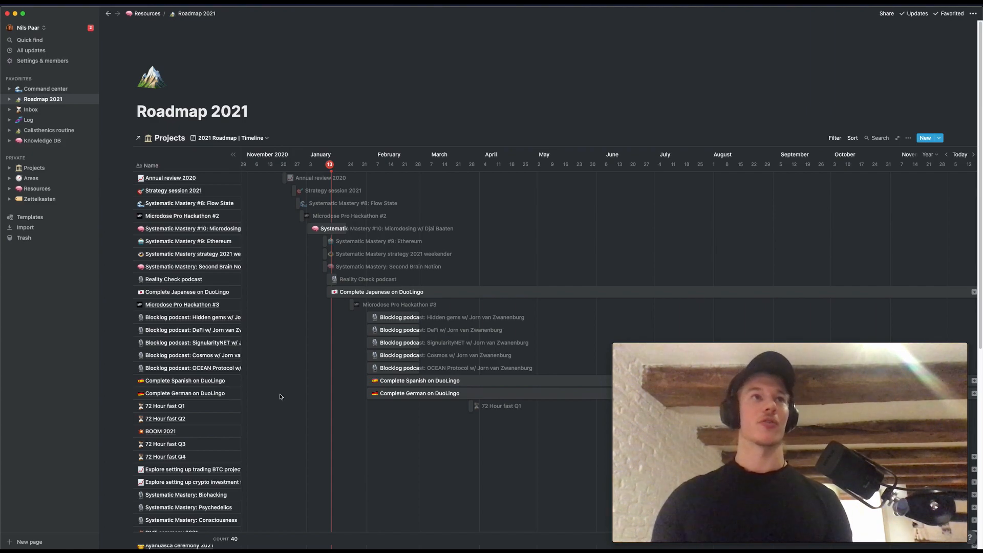
pyautogui.moveTo(25, 156)
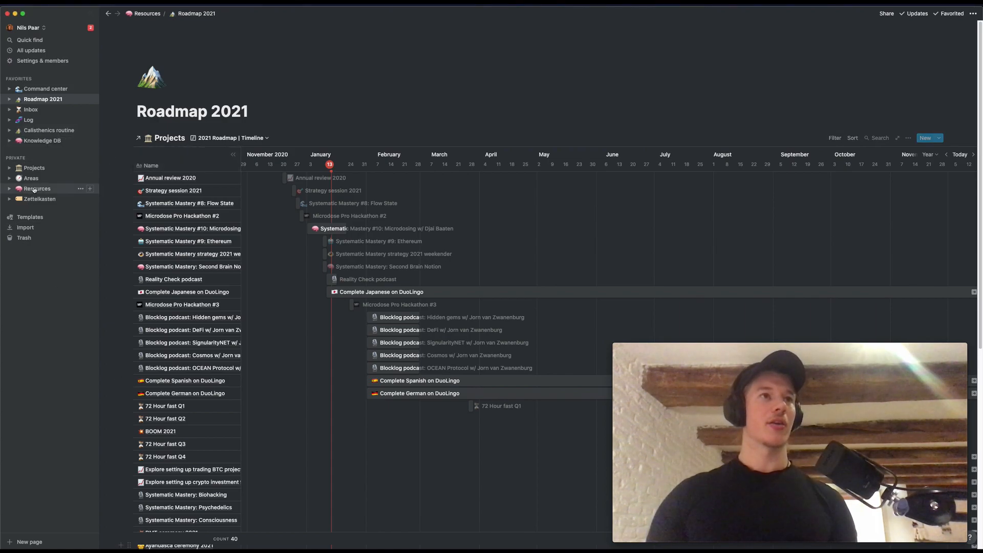
# - Open Resources and briefly expand, then collapse, the Music sets and Art artworks sections
pyautogui.click(36, 189)
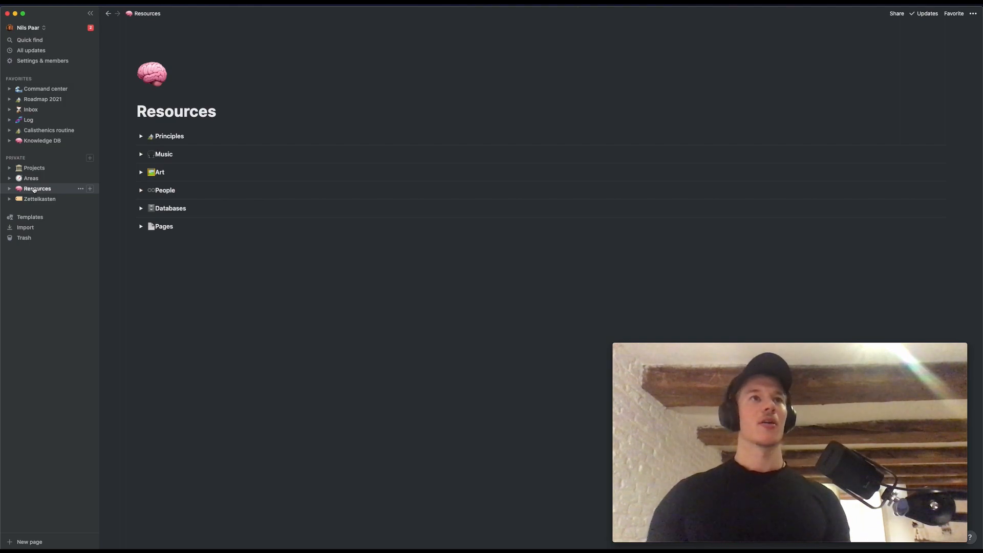
pyautogui.moveTo(142, 154)
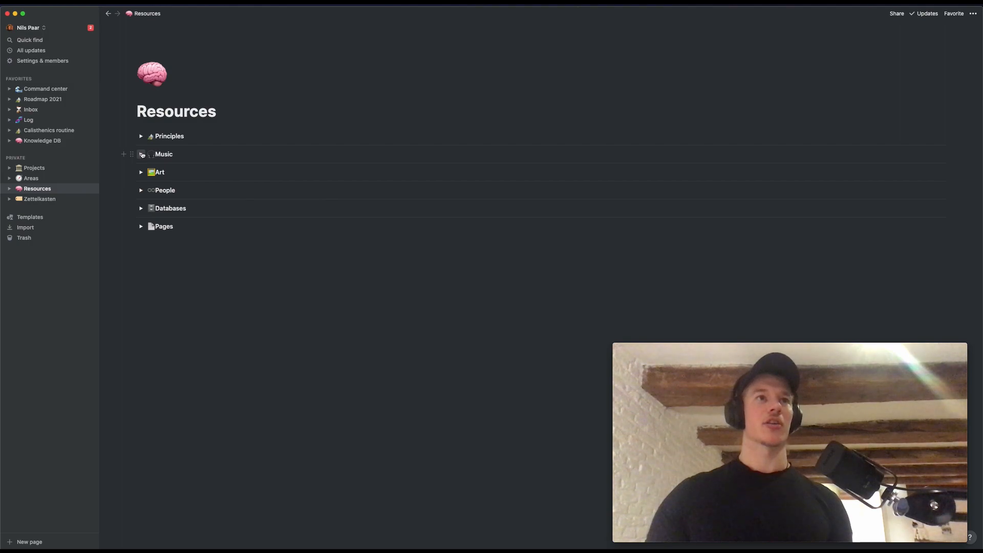
pyautogui.click(140, 154)
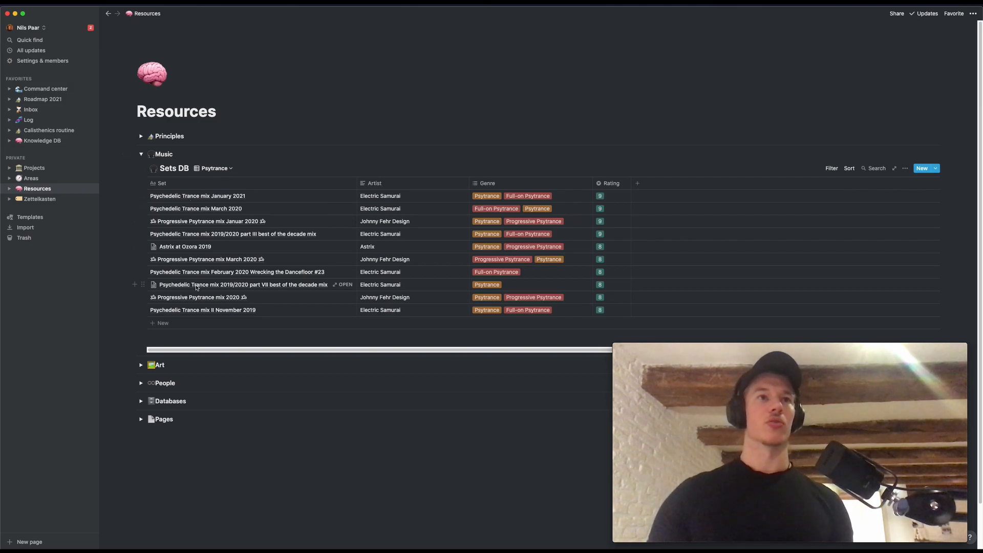
pyautogui.moveTo(265, 281)
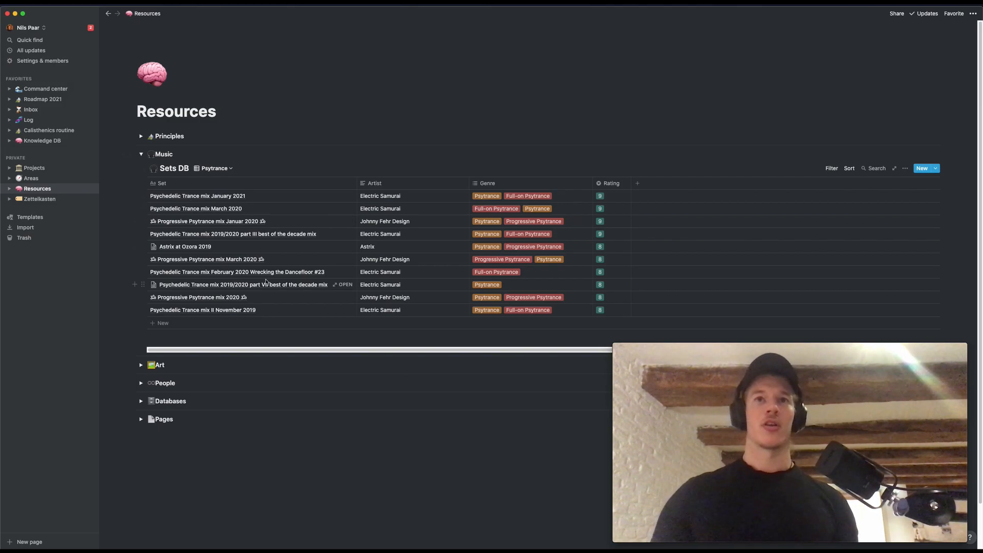
pyautogui.moveTo(199, 196)
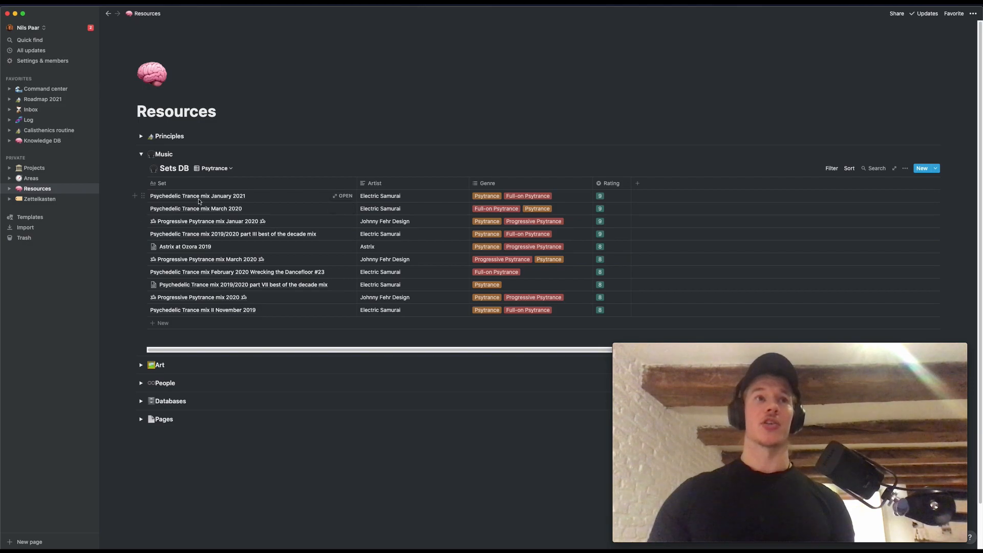
pyautogui.moveTo(199, 202)
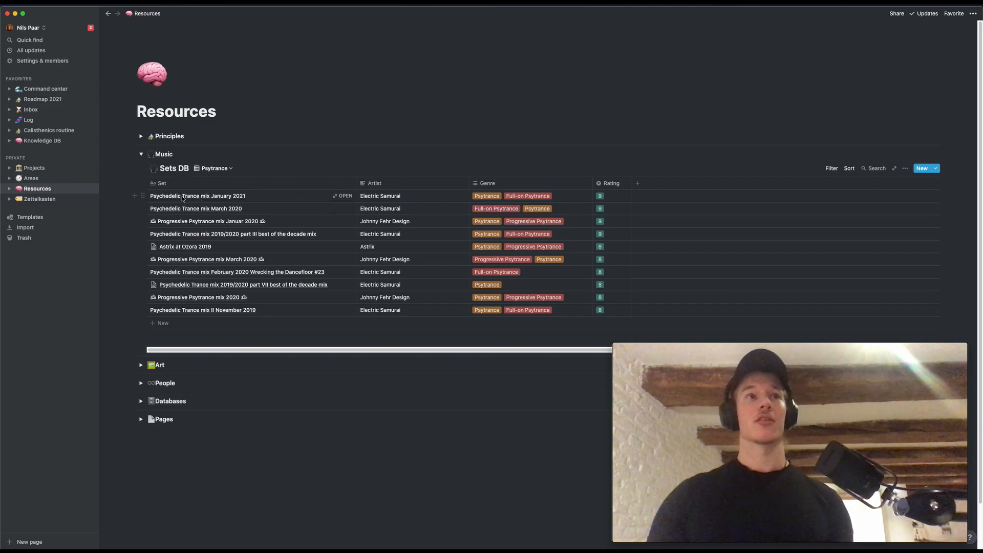
pyautogui.moveTo(287, 204)
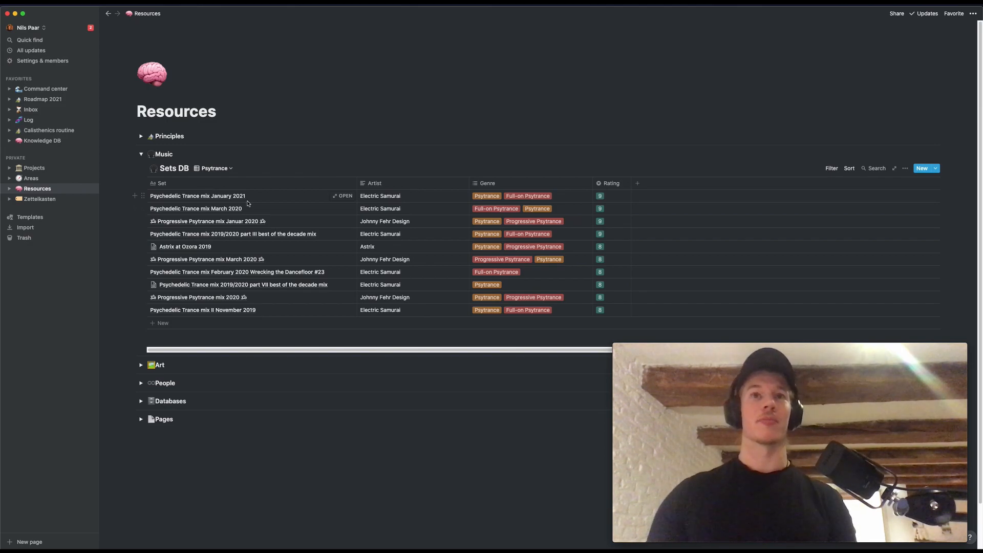
pyautogui.moveTo(138, 153)
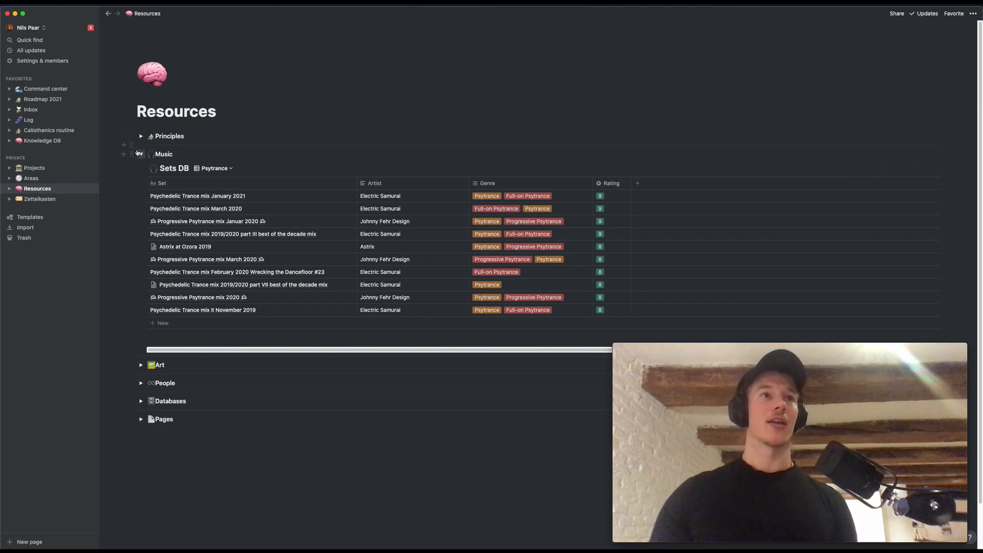
pyautogui.click(140, 154)
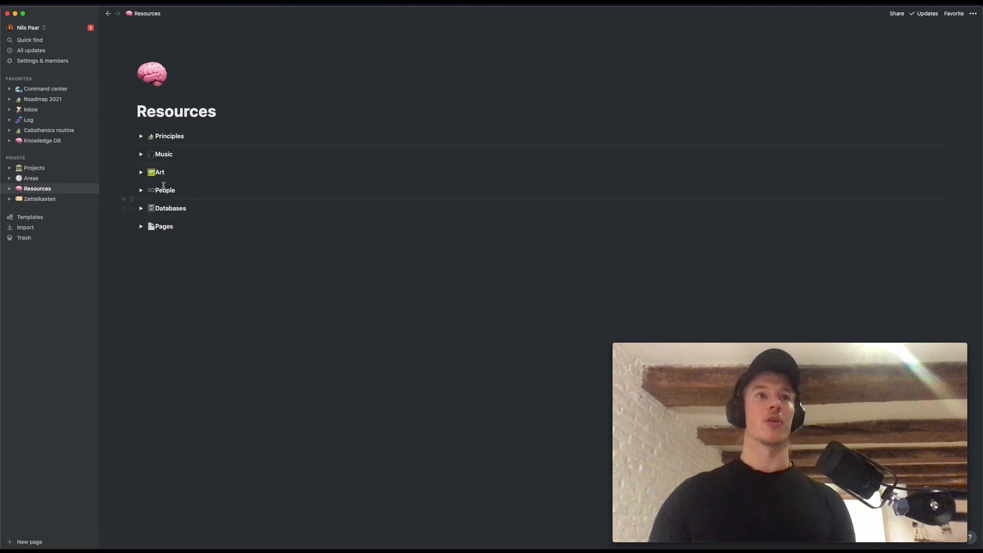
pyautogui.click(141, 173)
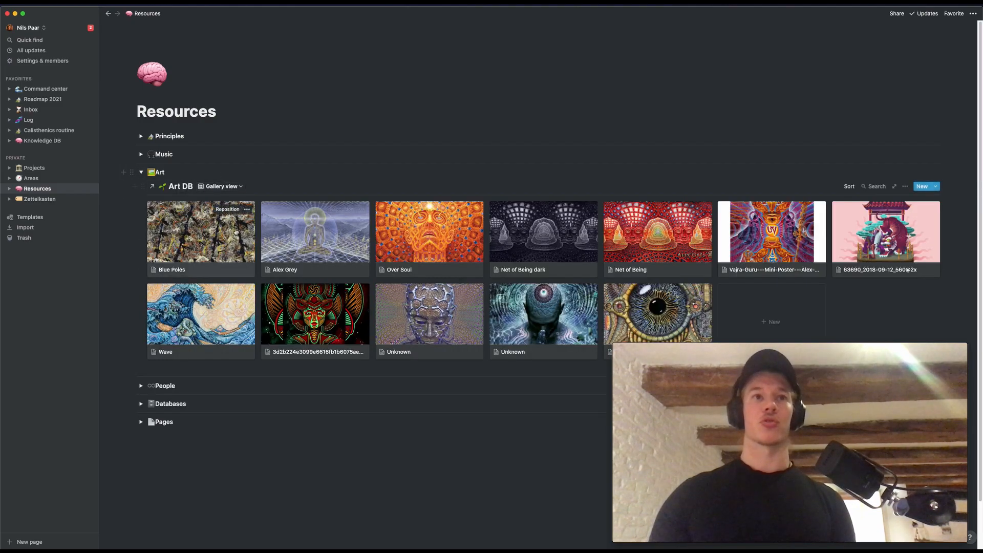
pyautogui.click(140, 172)
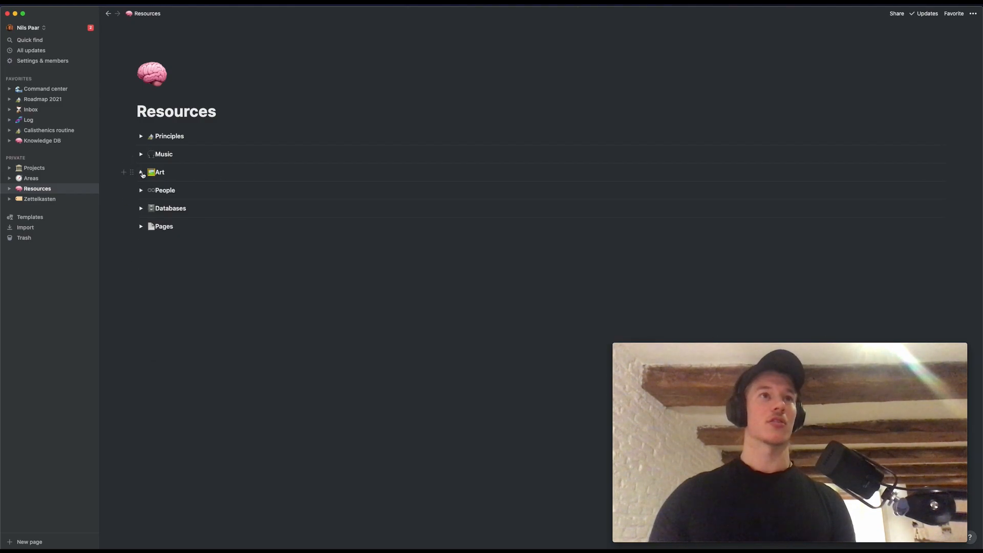
pyautogui.moveTo(125, 166)
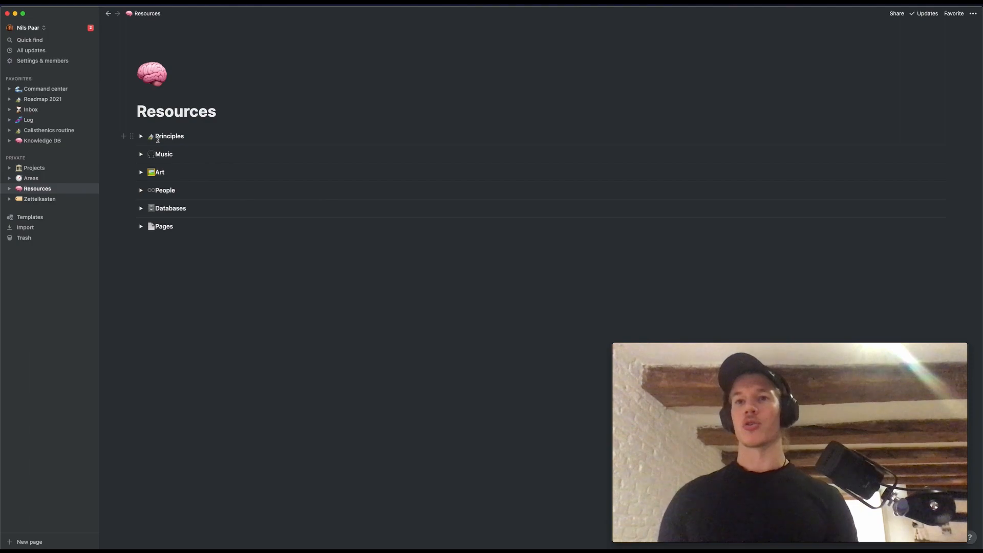
pyautogui.moveTo(47, 188)
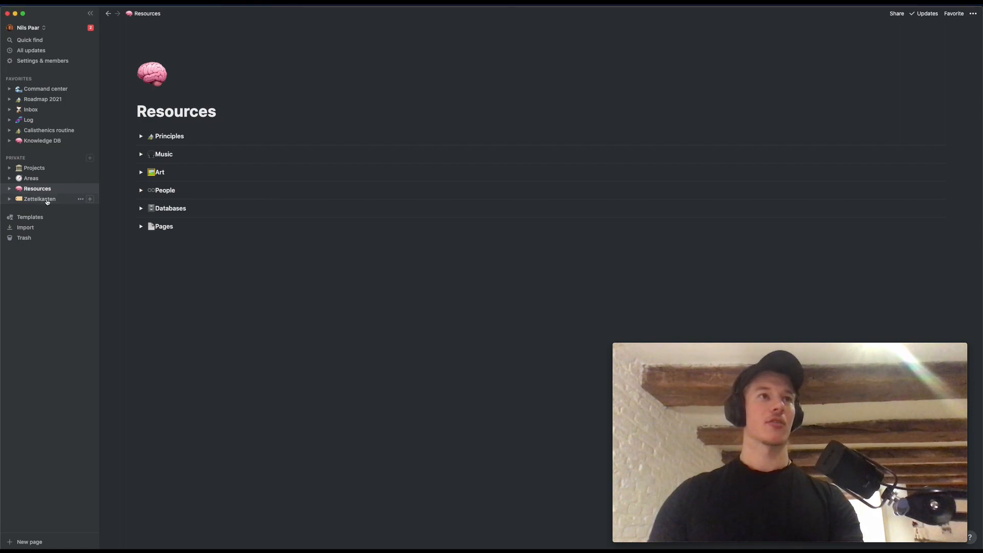
# - Open the Zettelkasten board from the sidebar, showing the Flow state concept cards
pyautogui.click(40, 198)
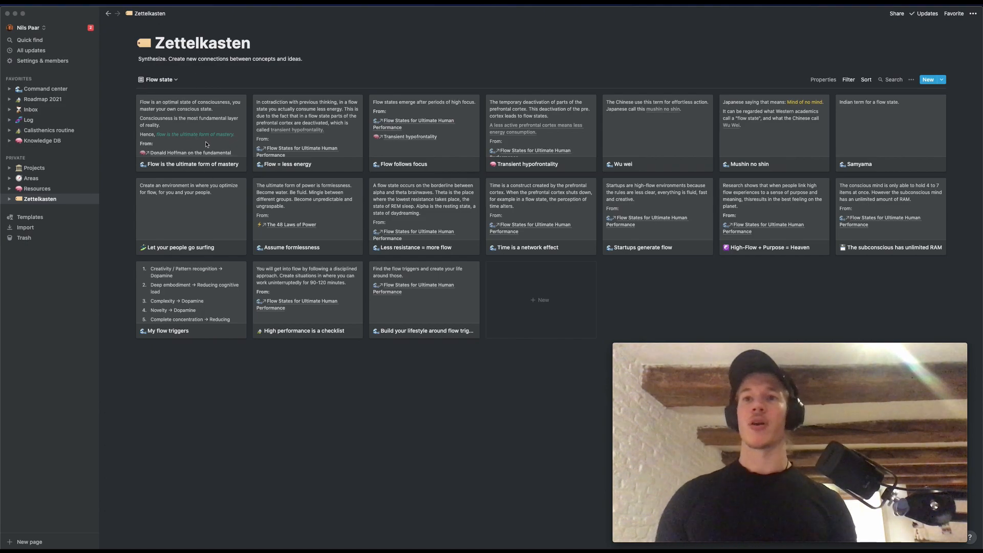
pyautogui.moveTo(190, 128)
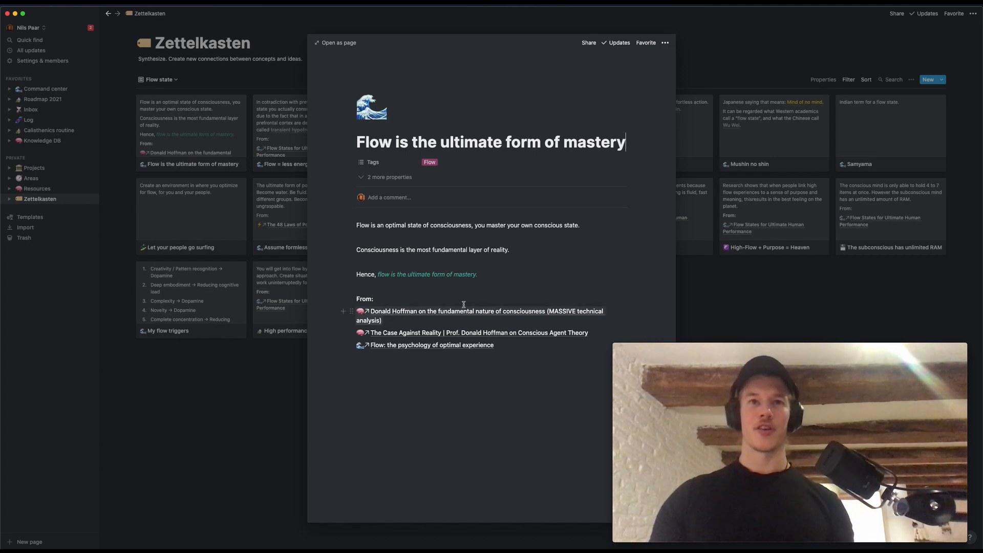
pyautogui.moveTo(489, 311)
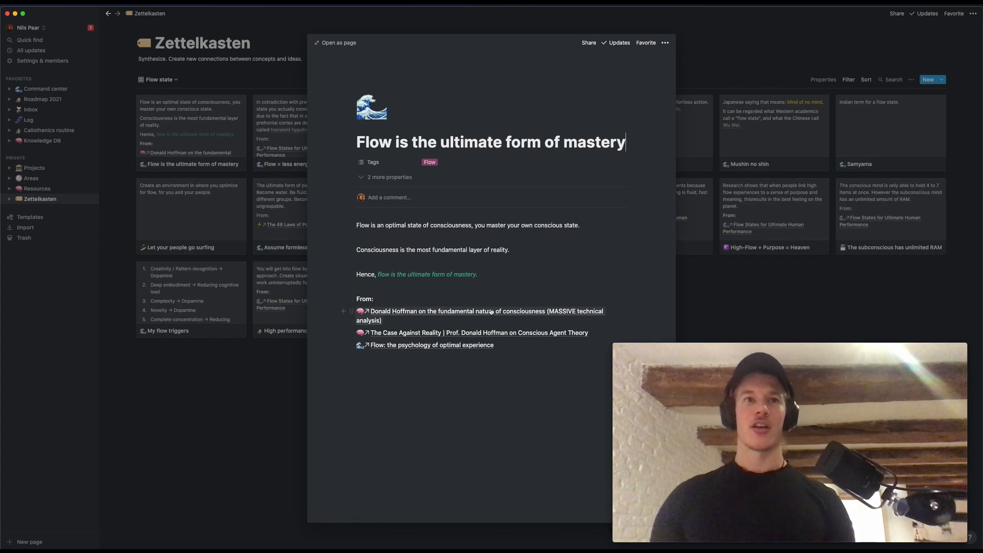
pyautogui.moveTo(452, 357)
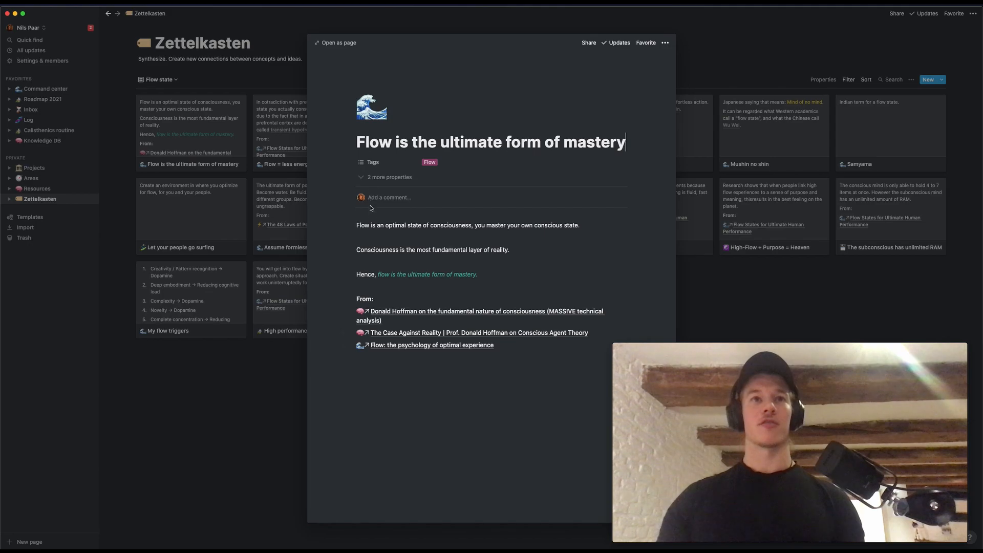
pyautogui.moveTo(441, 226)
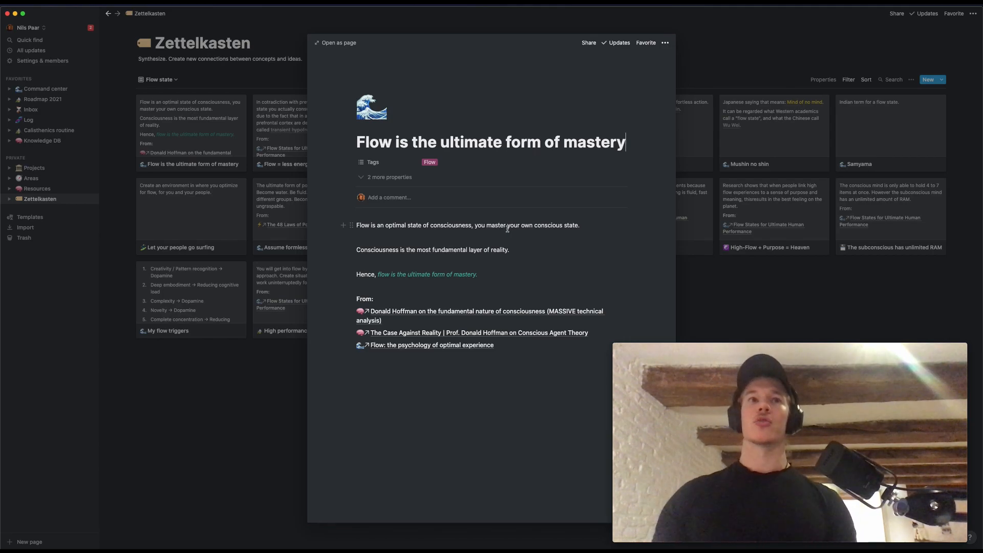
pyautogui.moveTo(386, 238)
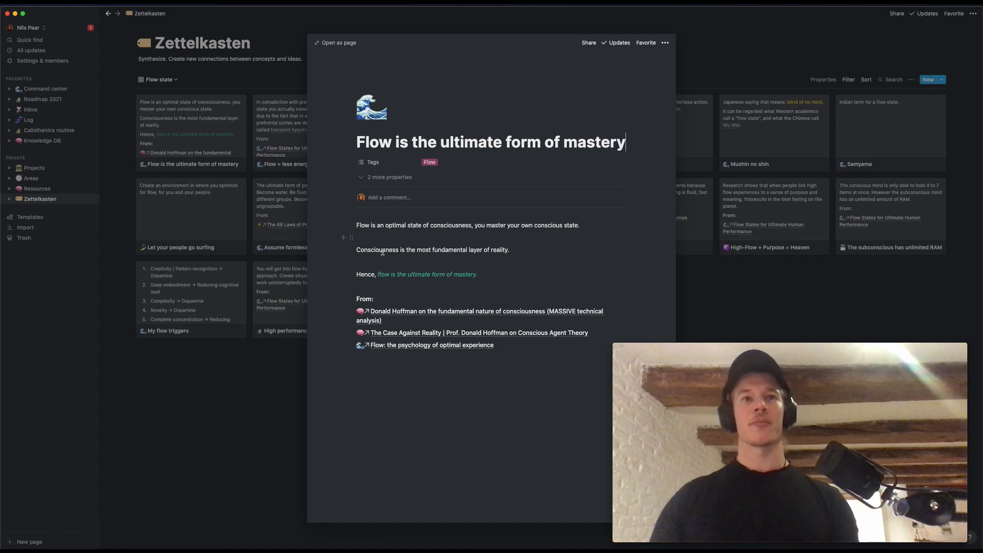
pyautogui.moveTo(400, 287)
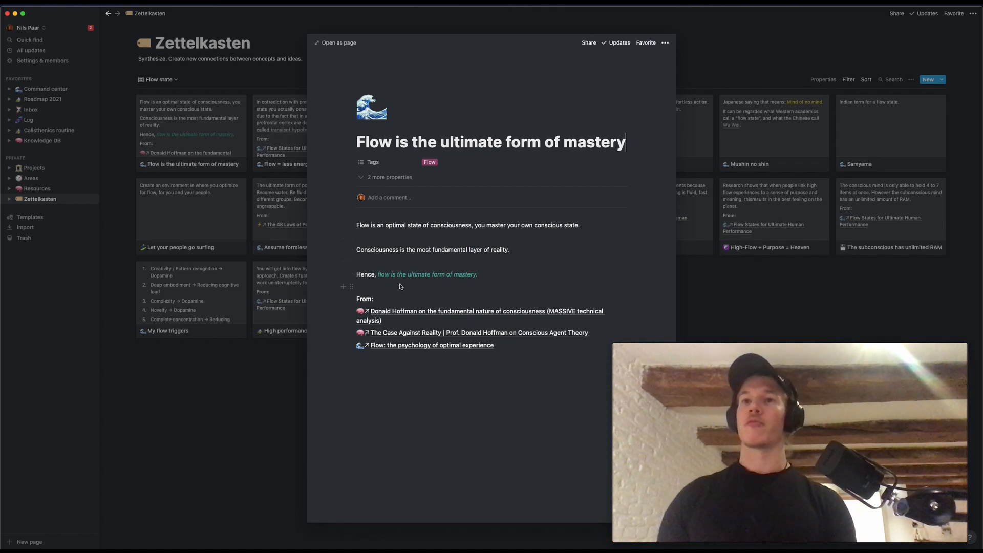